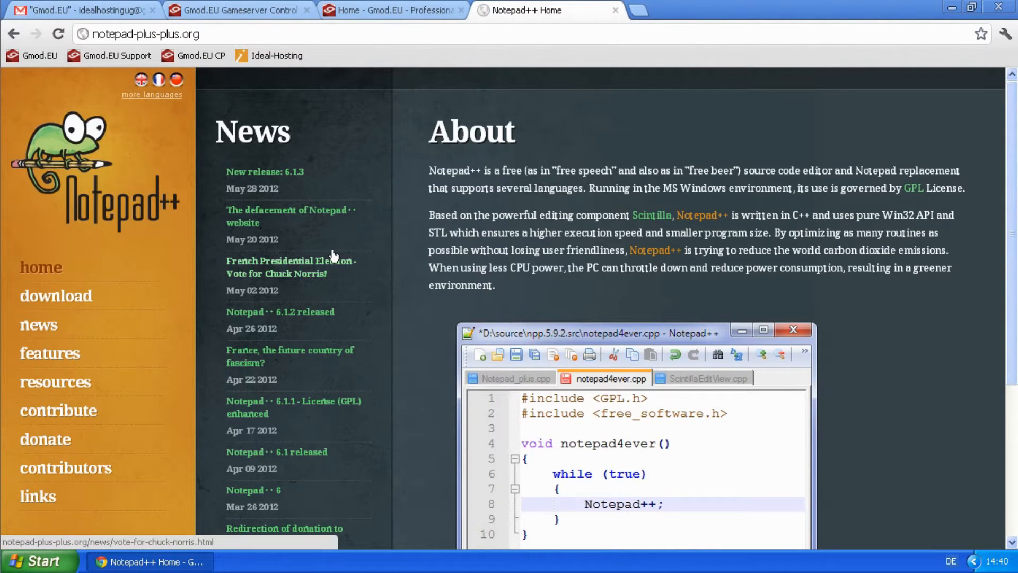
mouse_move(56, 296)
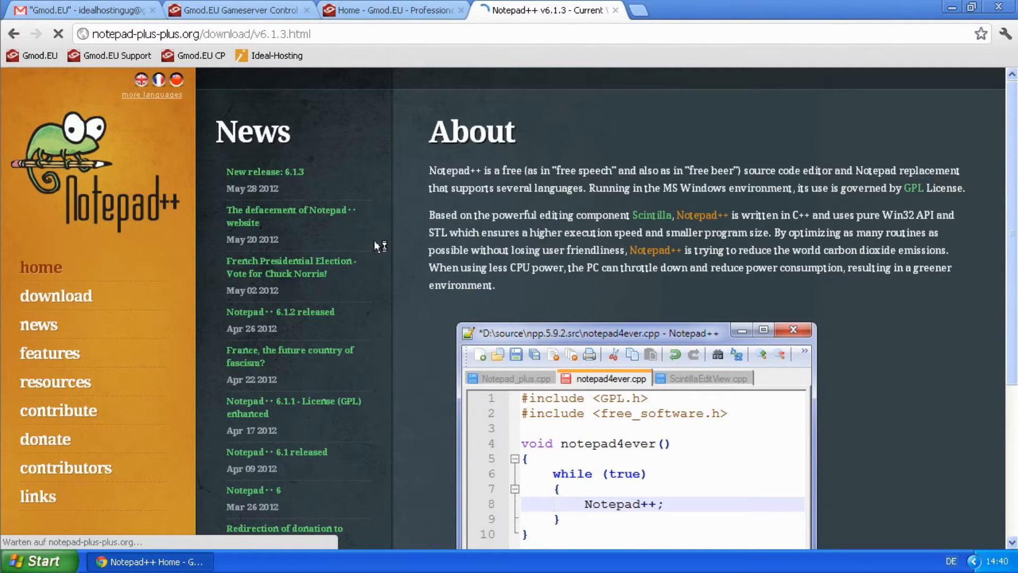
Download the Notepad++ v6.1.3 installer and open the downloaded .exe.
left_click(56, 296)
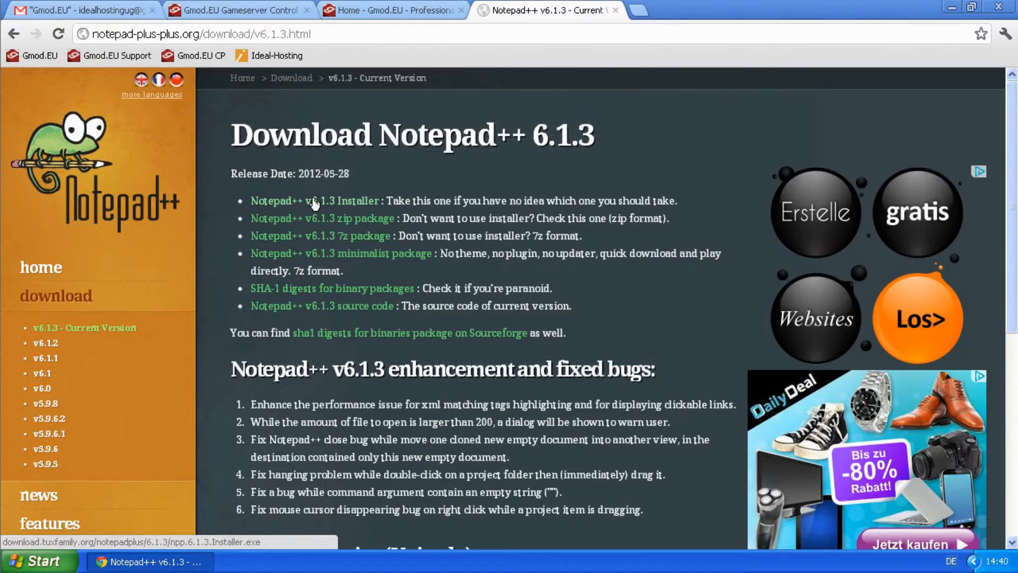
left_click(311, 200)
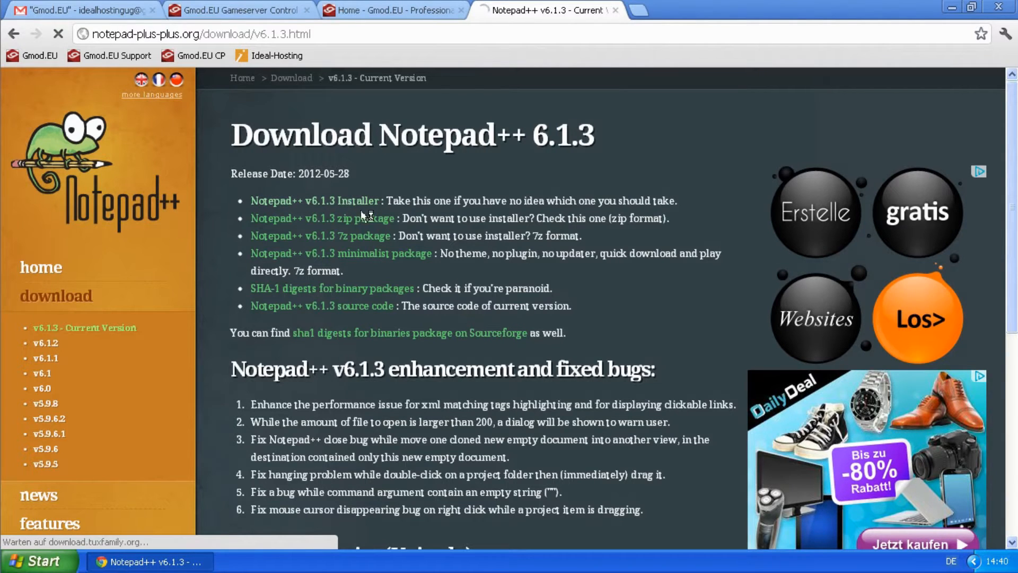
left_click(315, 200)
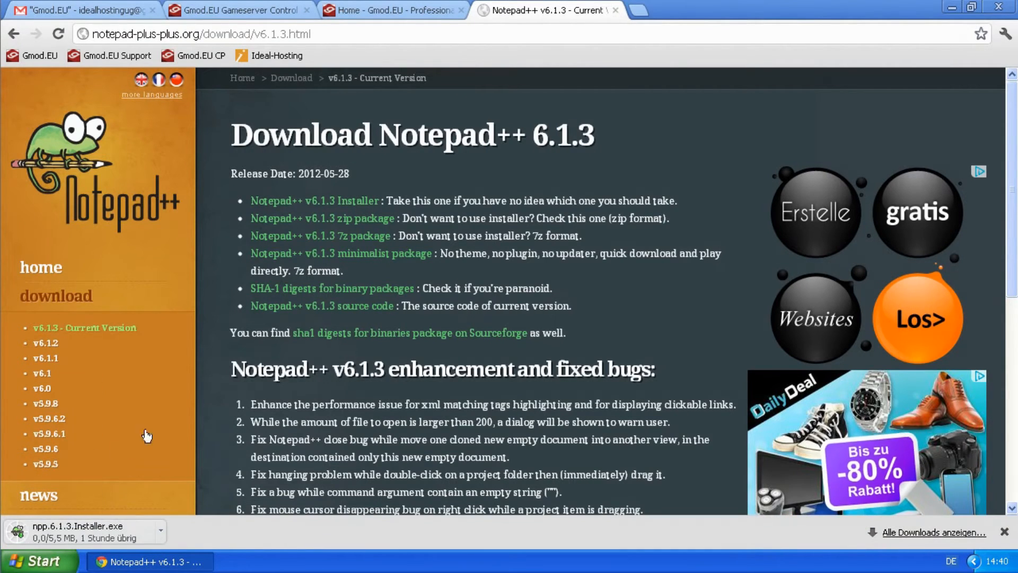
mouse_move(150, 513)
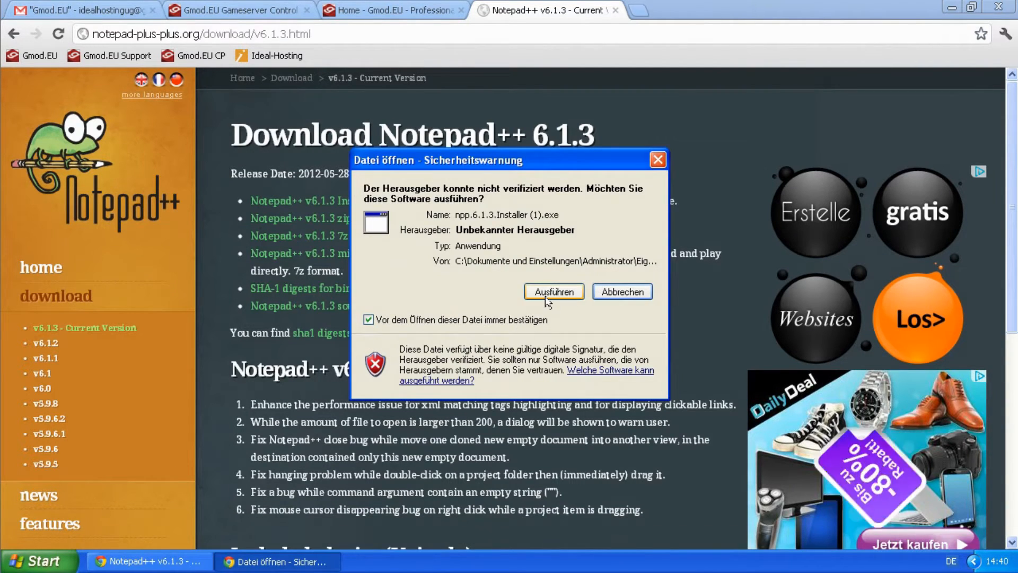
Install Notepad++ 6.1.3 in English with default components, then launch it.
left_click(553, 291)
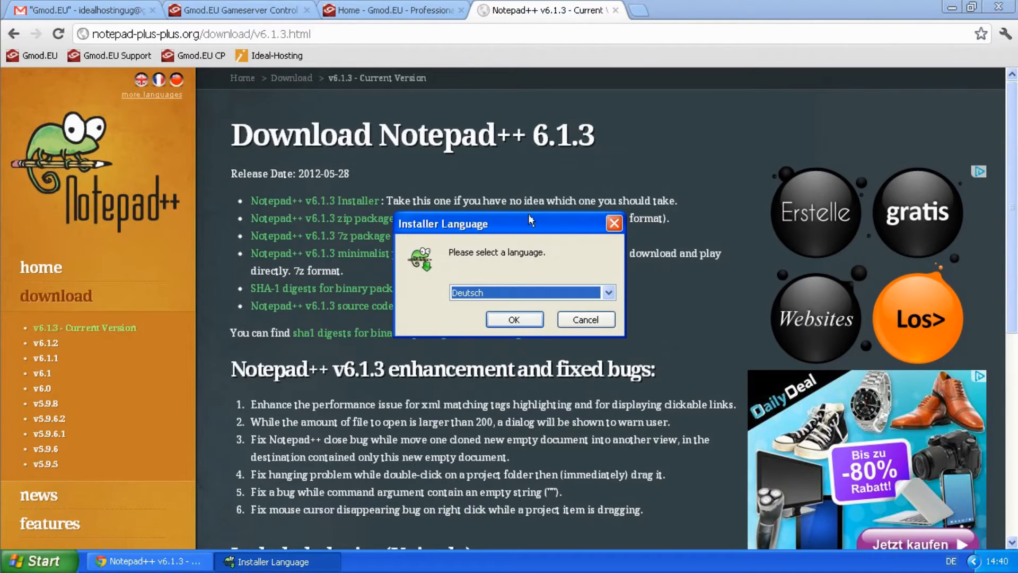
left_click(607, 293)
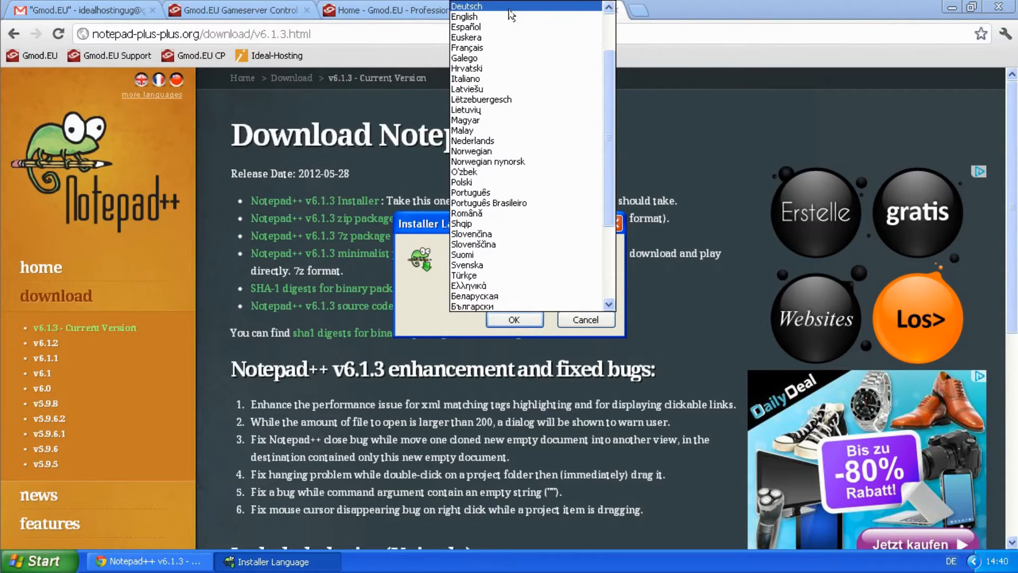
left_click(463, 16)
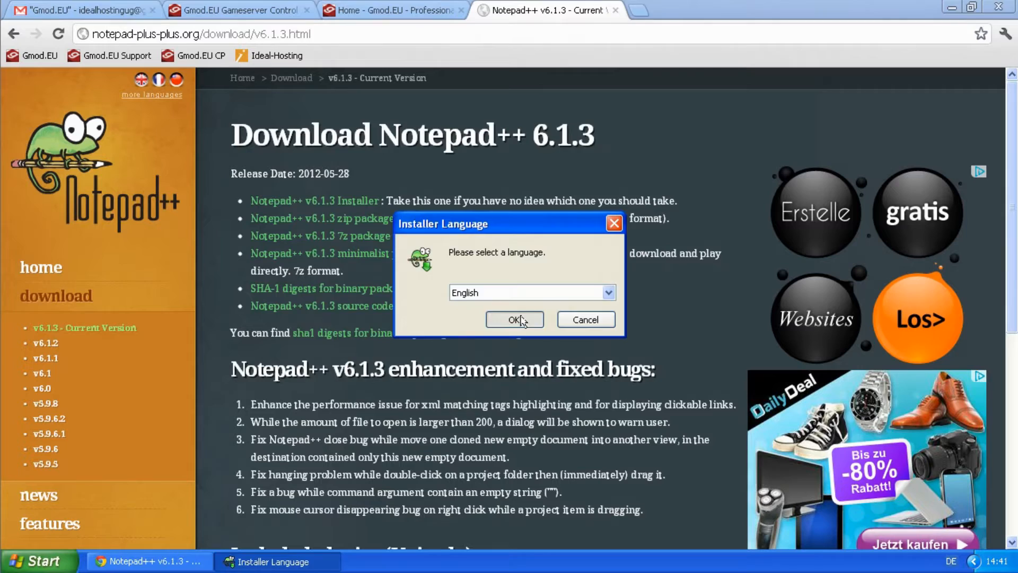
left_click(514, 319)
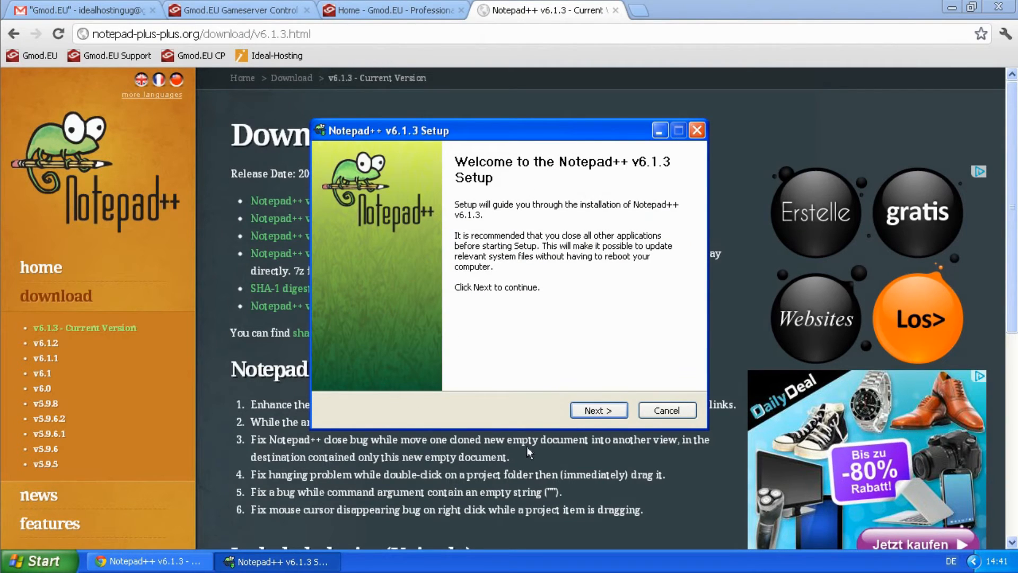
left_click(598, 410)
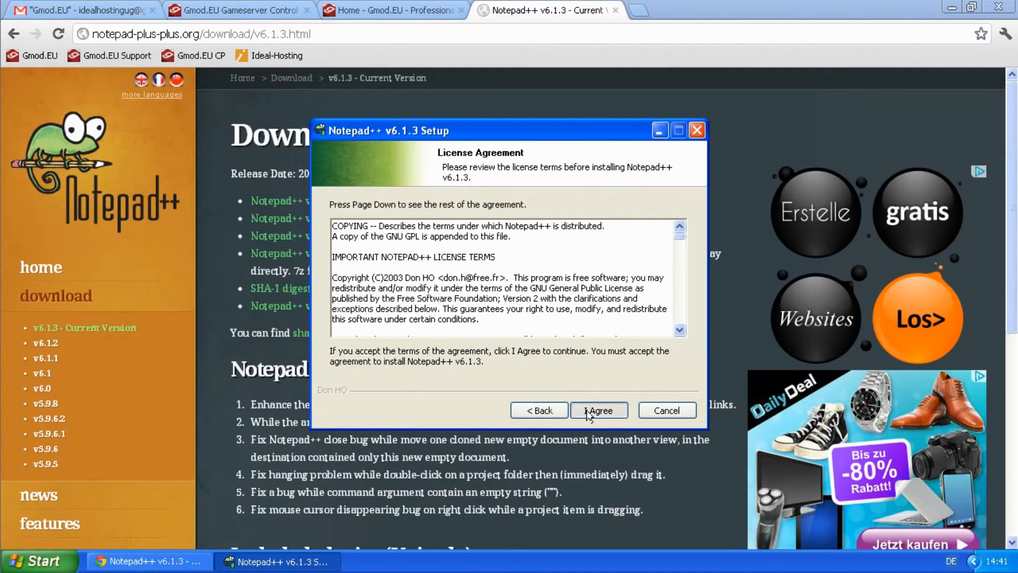
left_click(598, 410)
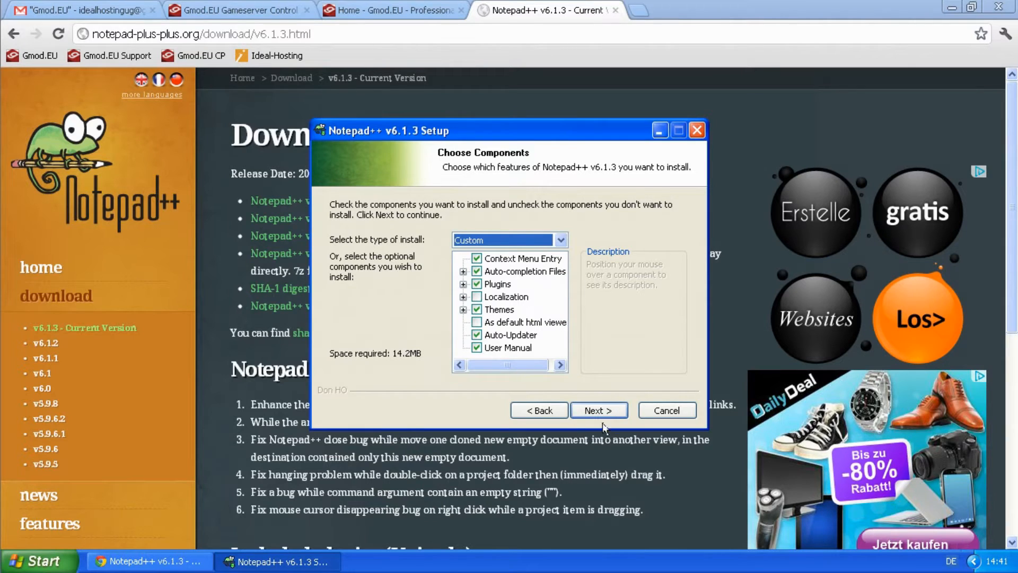
left_click(598, 410)
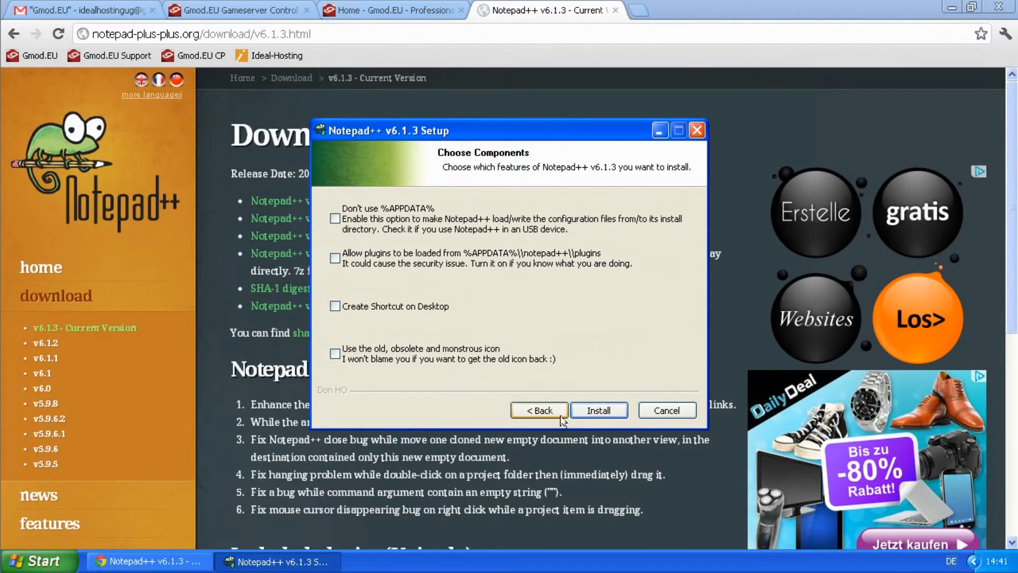
left_click(598, 410)
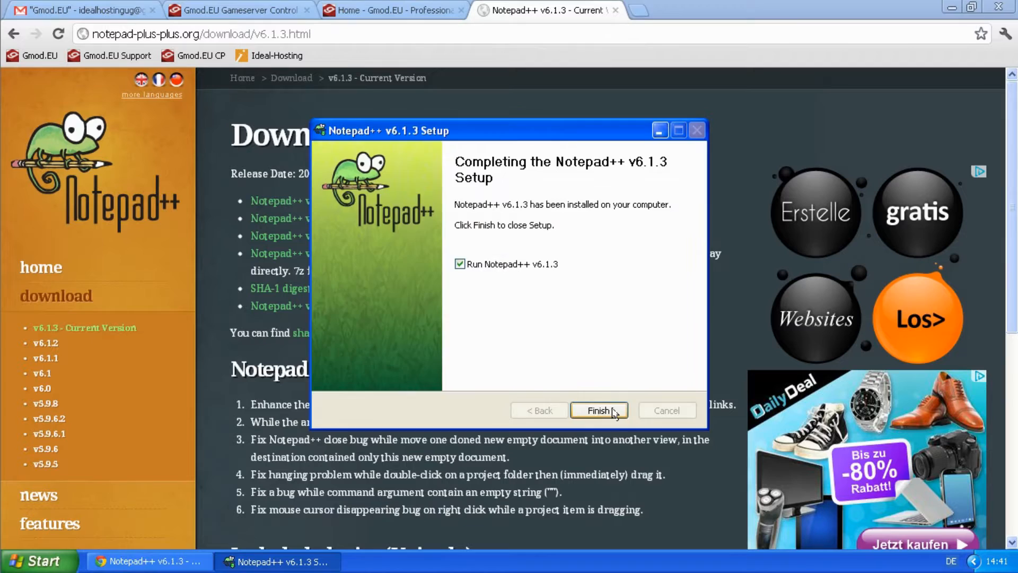
left_click(598, 410)
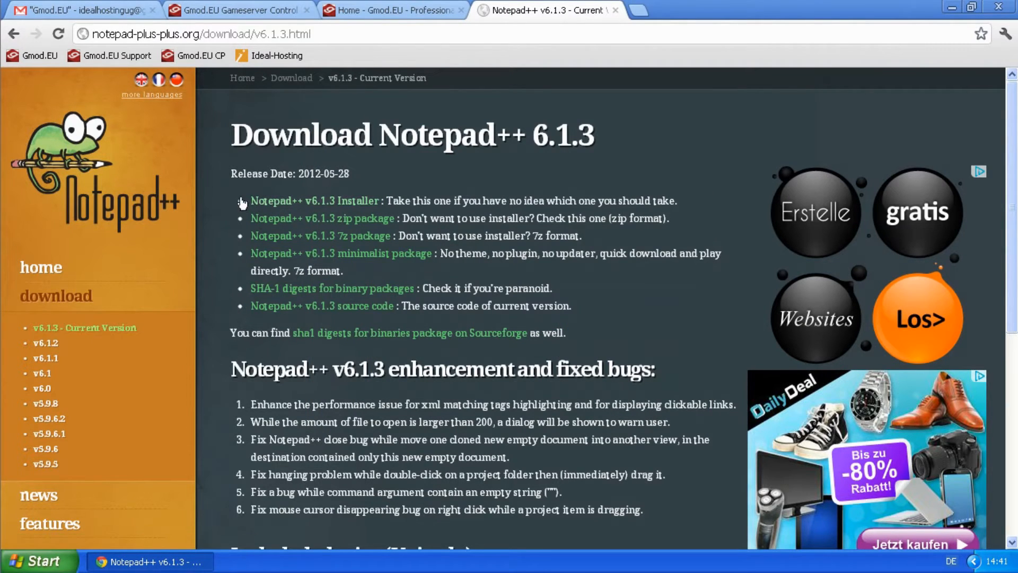
mouse_move(213, 190)
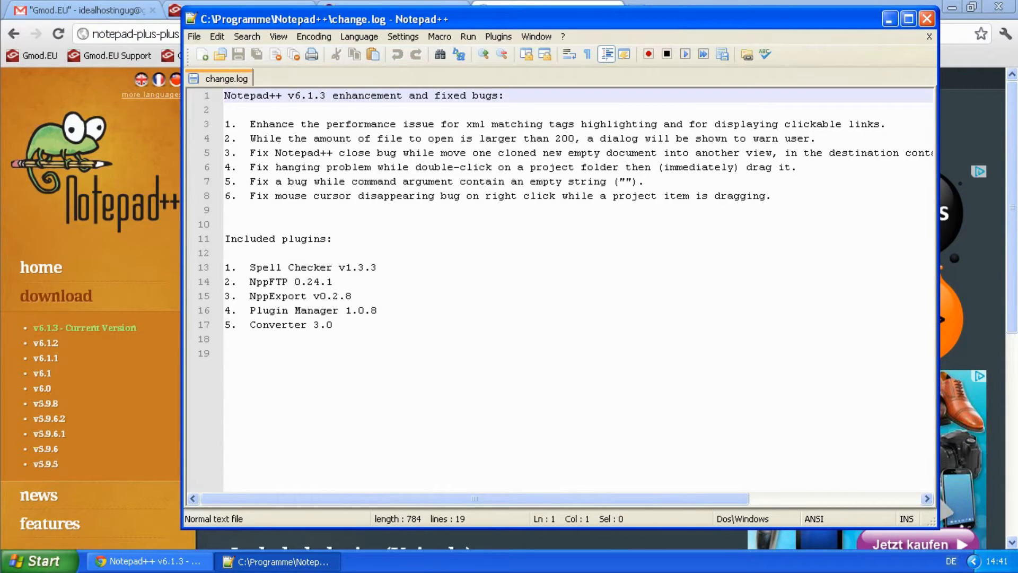
Close the change.log tab and exit Notepad++.
left_click(259, 352)
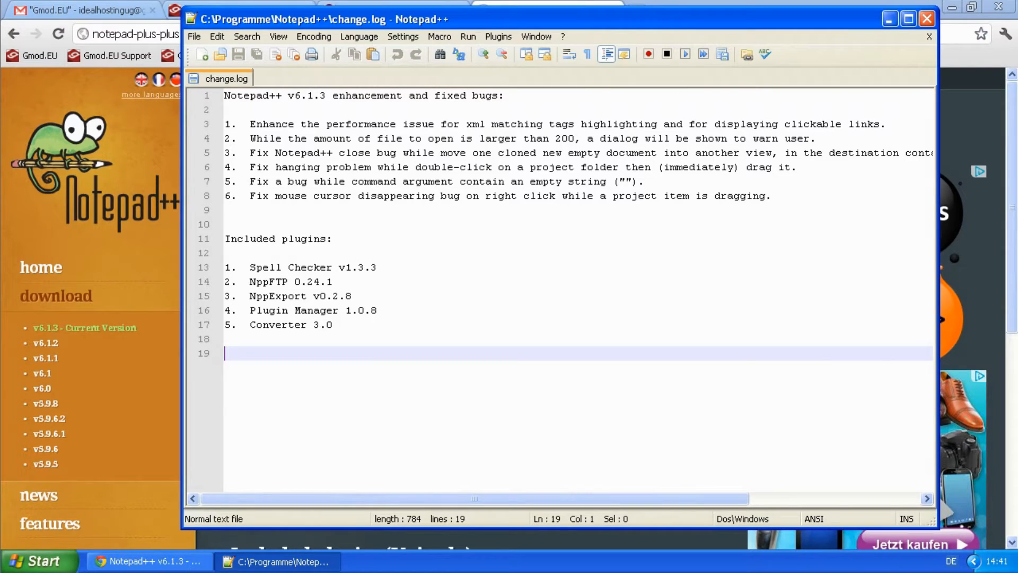
left_click(313, 310)
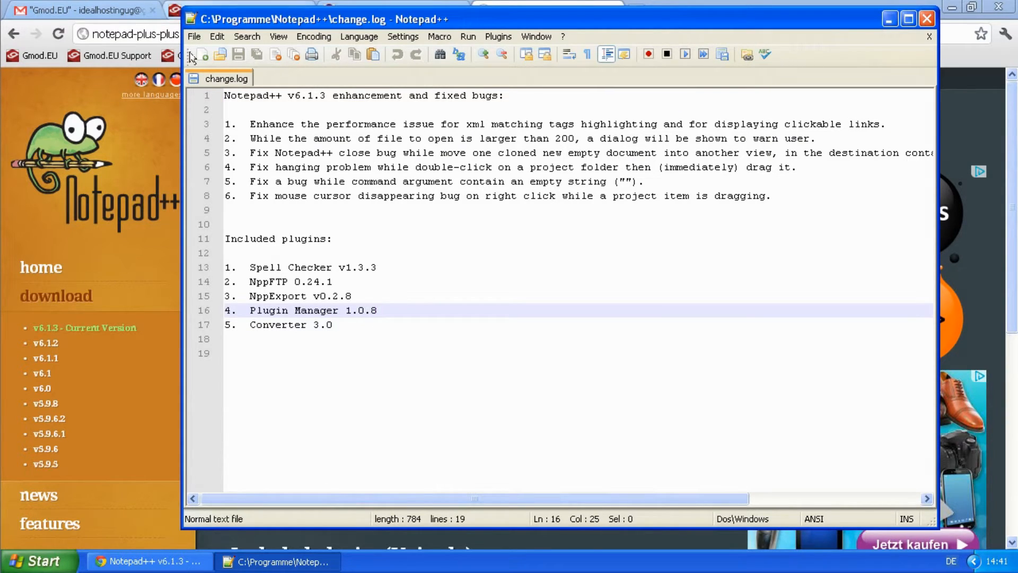
mouse_move(292, 66)
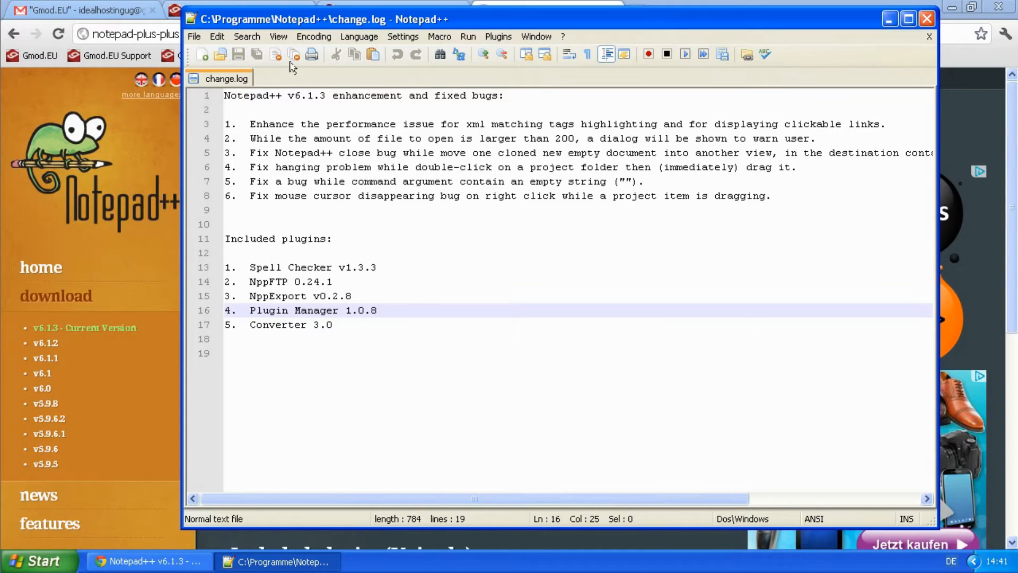
mouse_move(275, 54)
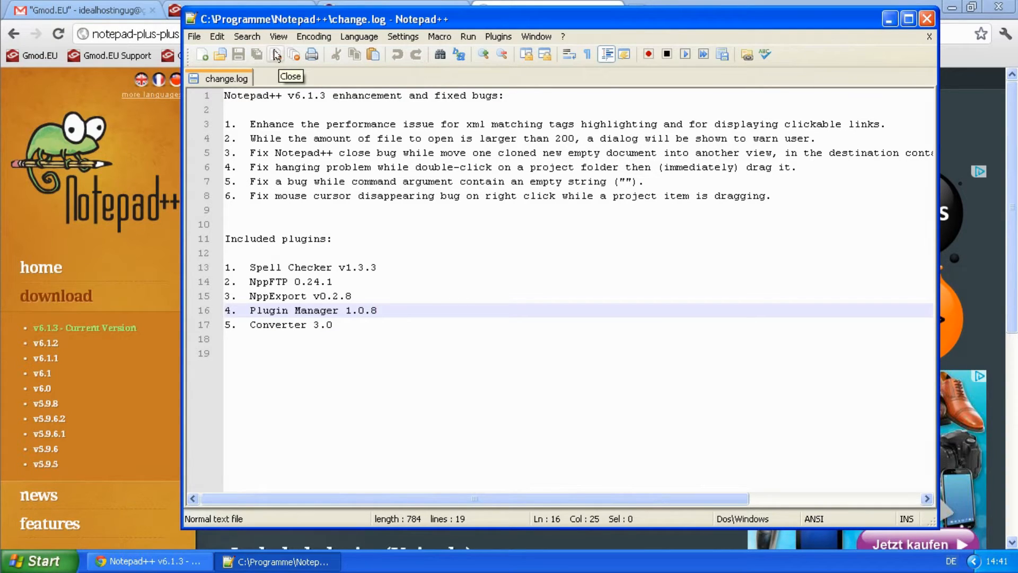
mouse_move(275, 54)
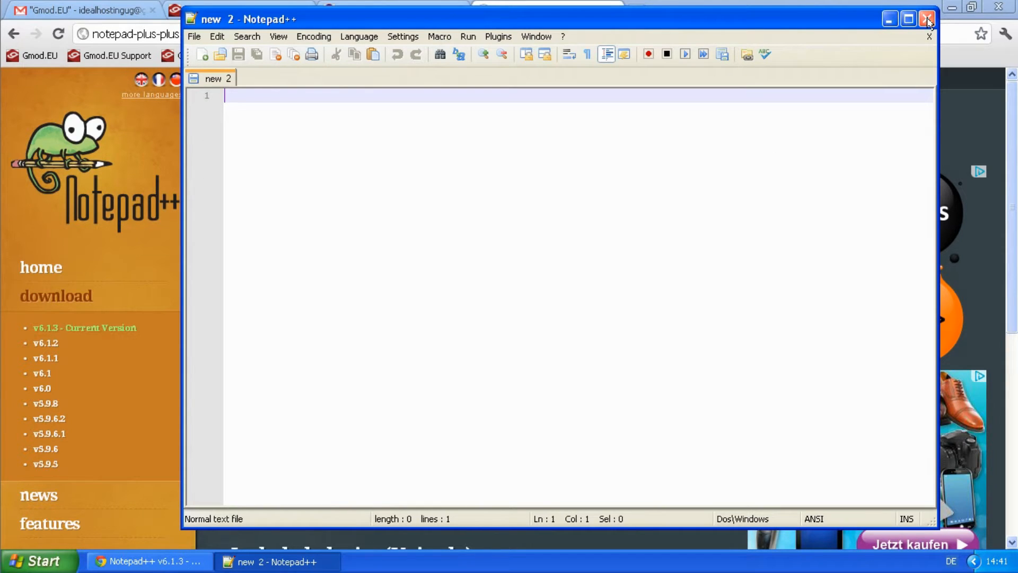
left_click(928, 18)
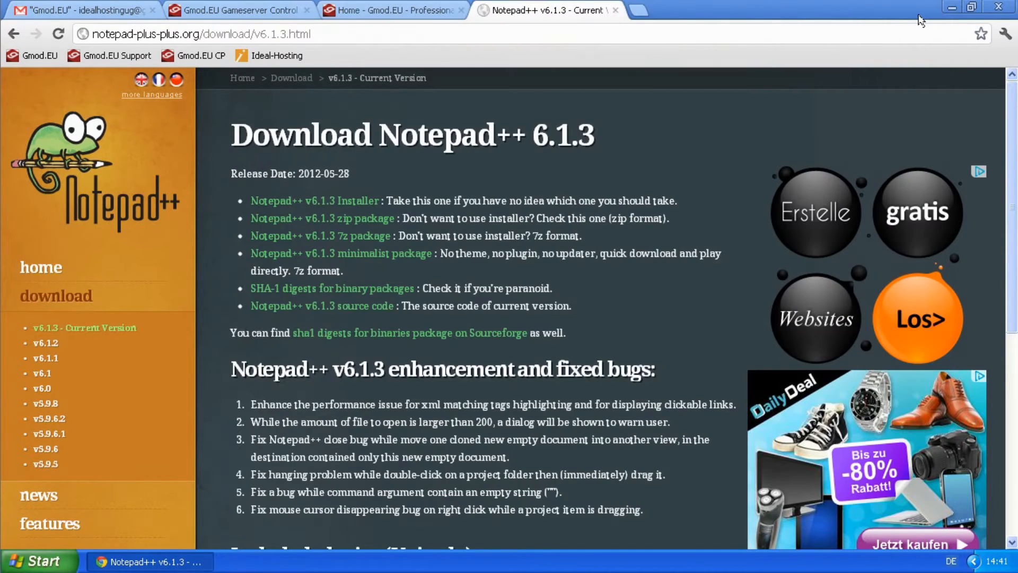
mouse_move(890, 61)
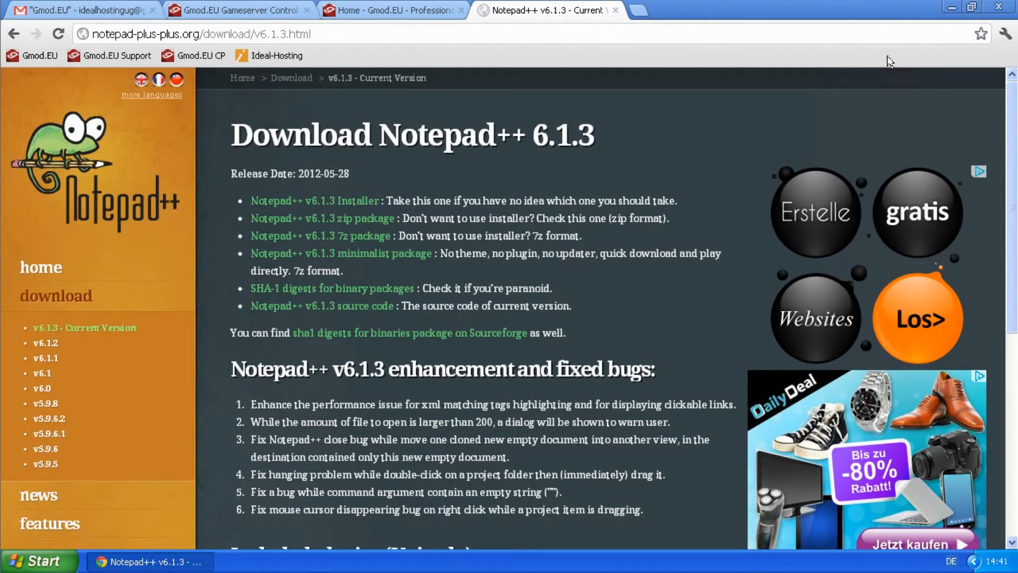
mouse_move(952, 7)
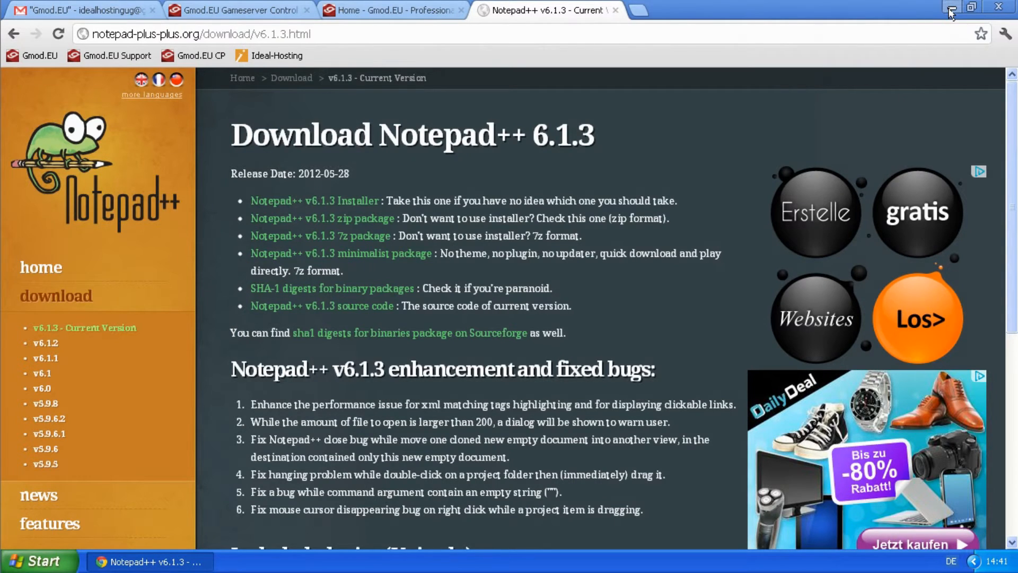
Minimize Chrome to reveal the desktop with Chrome and FileZilla shortcuts.
left_click(949, 7)
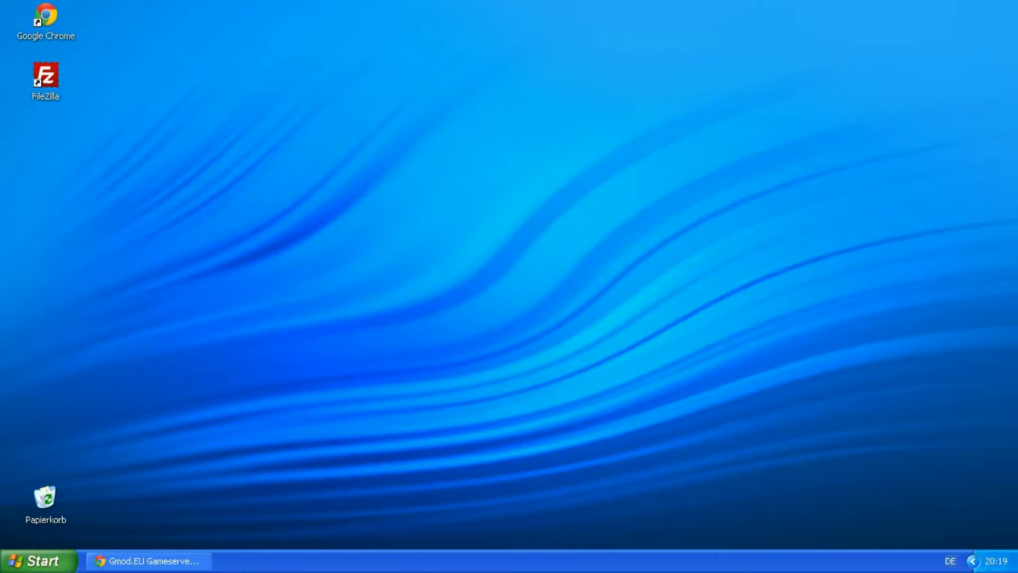
mouse_move(110, 129)
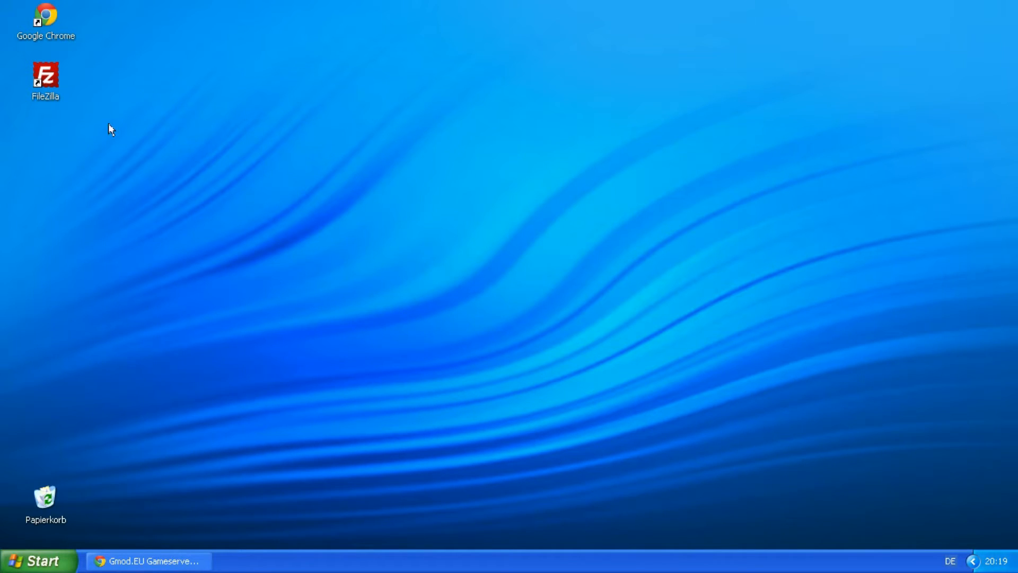
Launch FileZilla from its desktop shortcut.
double_click(46, 75)
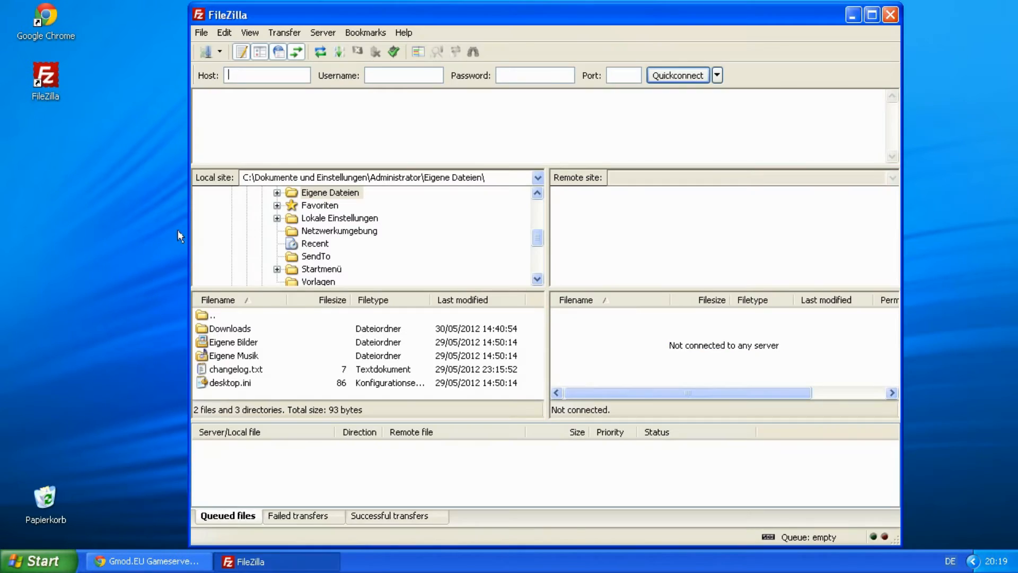
mouse_move(206, 52)
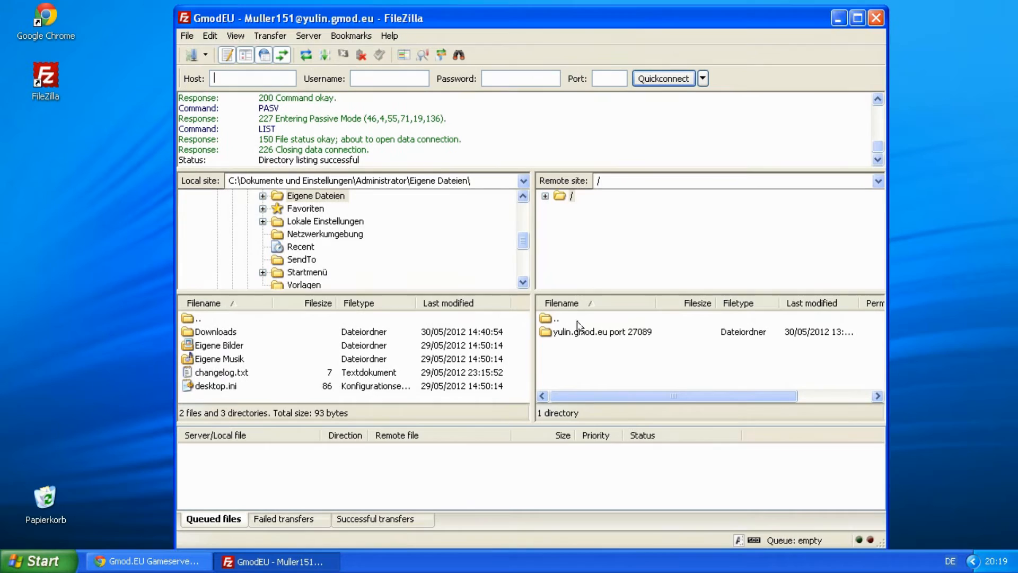
Open the remote server folder, then its cfg folder, and select server.cfg.
double_click(601, 331)
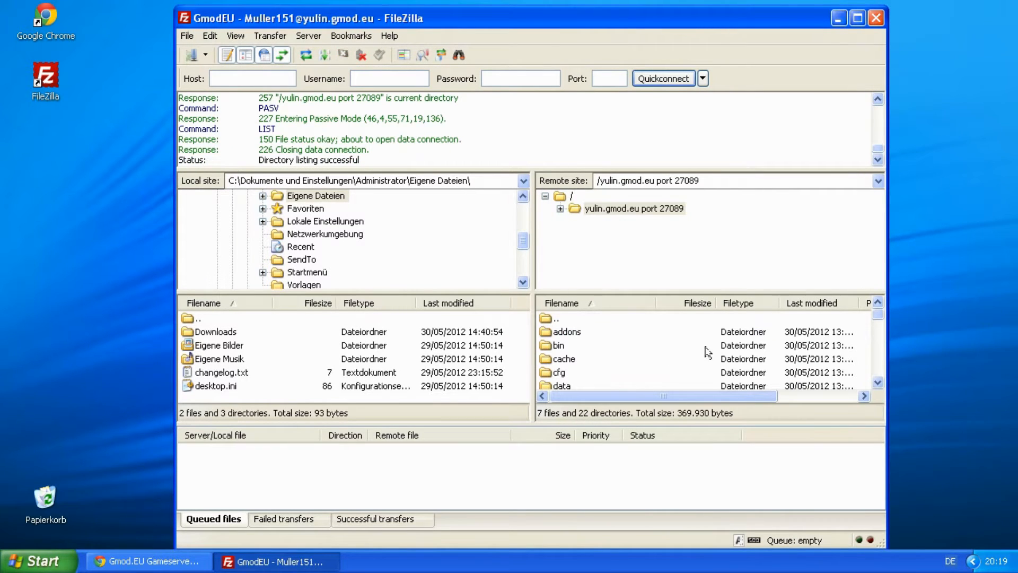
left_click(560, 372)
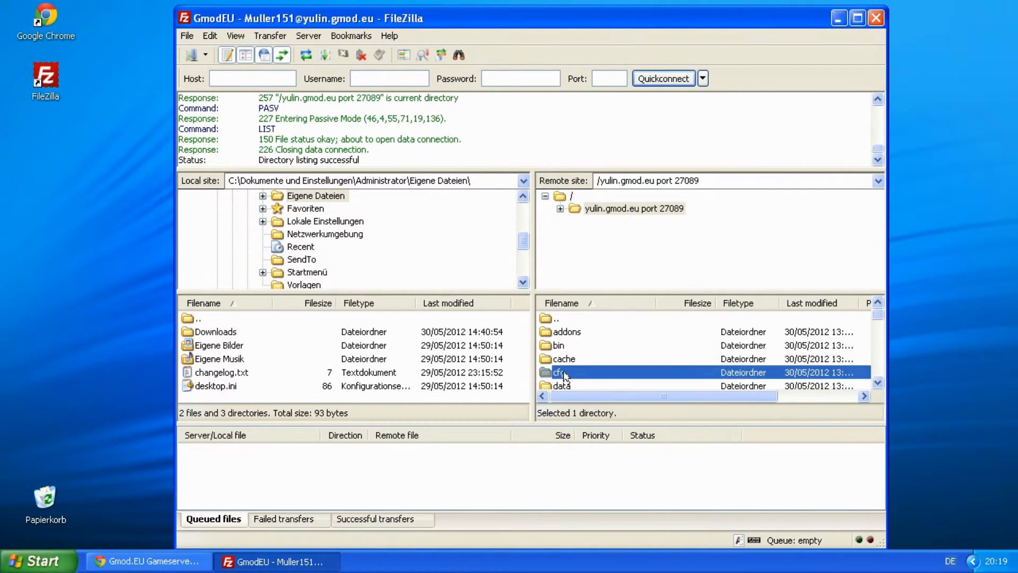
double_click(561, 372)
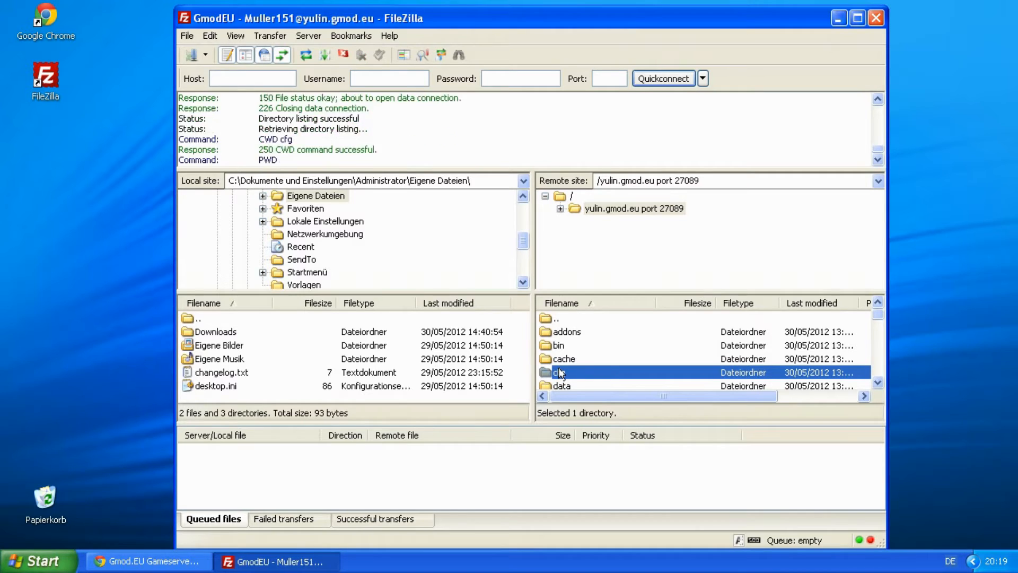
double_click(560, 372)
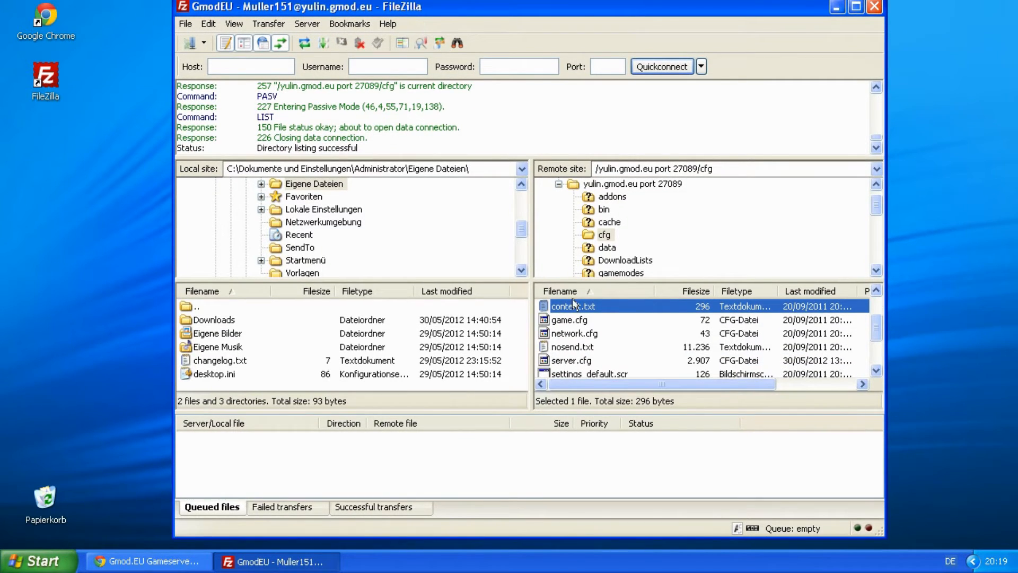
left_click(574, 293)
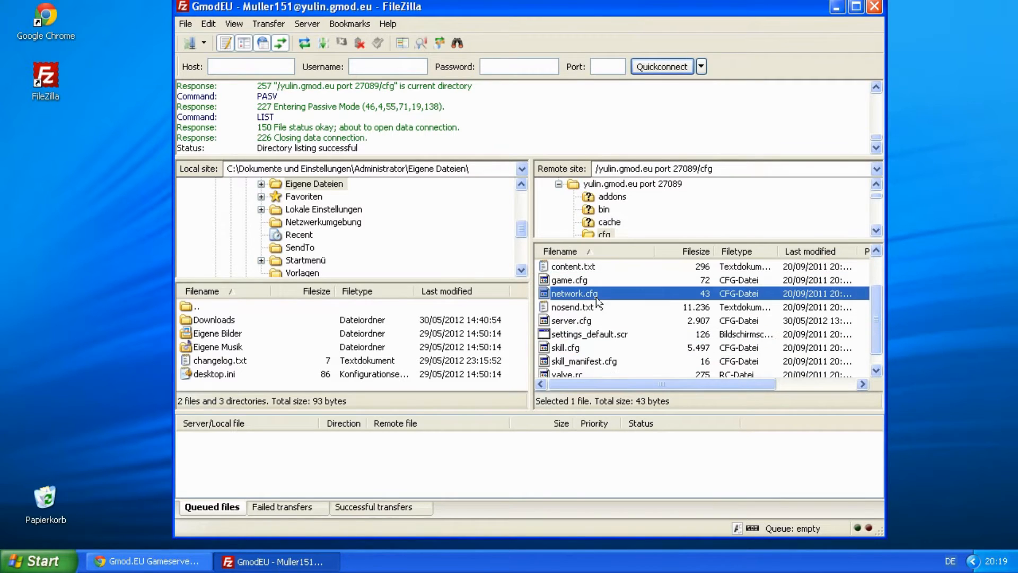
left_click(570, 320)
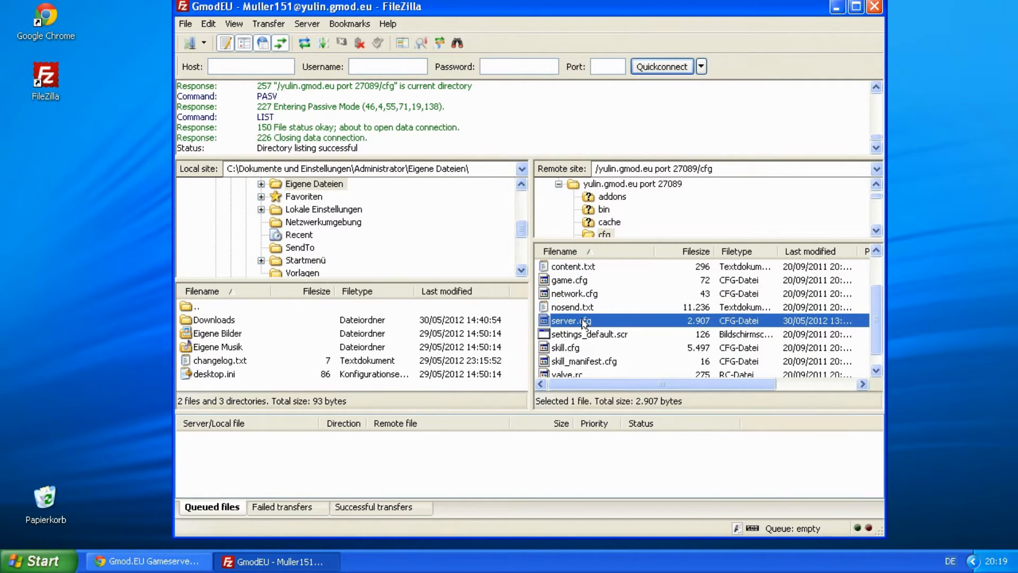
View/Edit server.cfg using C:\Programme\Notepad++\notepad++.exe as the custom cfg editor.
right_click(570, 320)
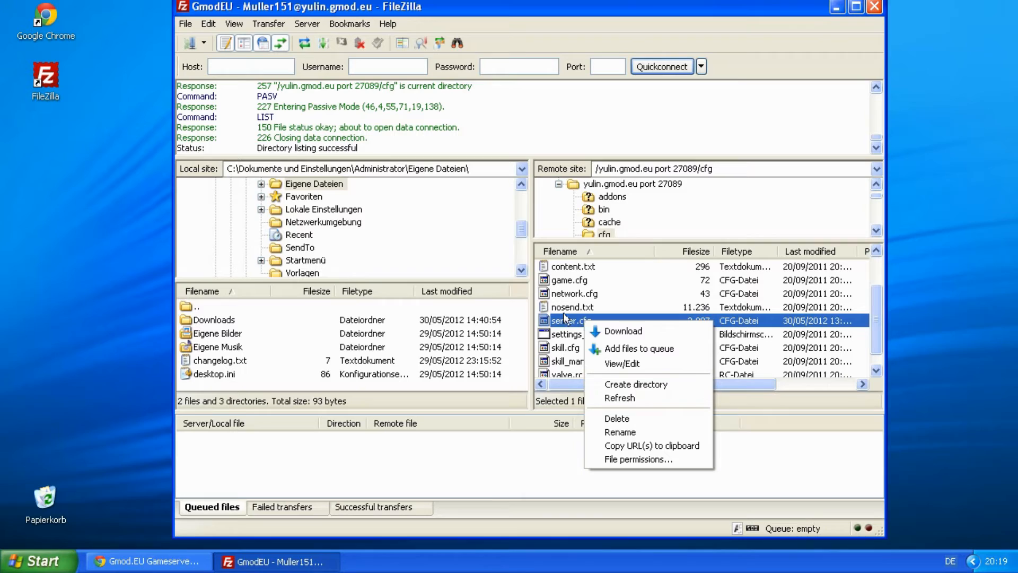
mouse_move(621, 363)
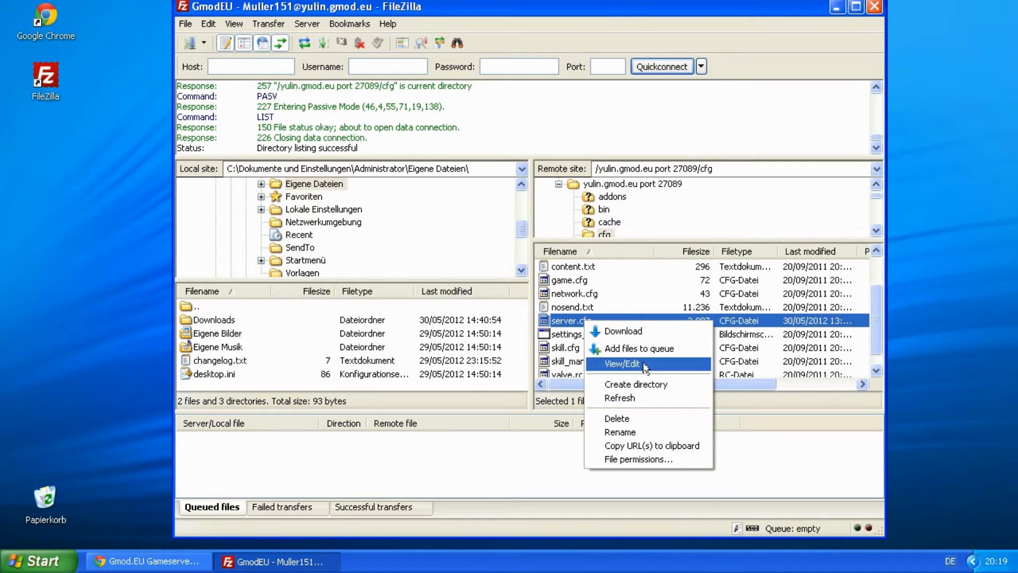
left_click(620, 363)
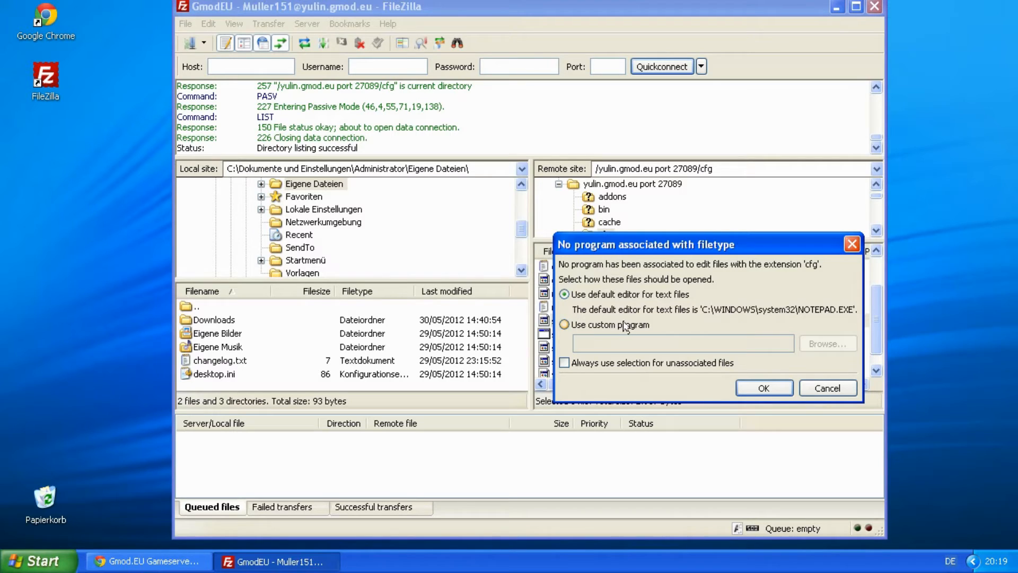
left_click(827, 343)
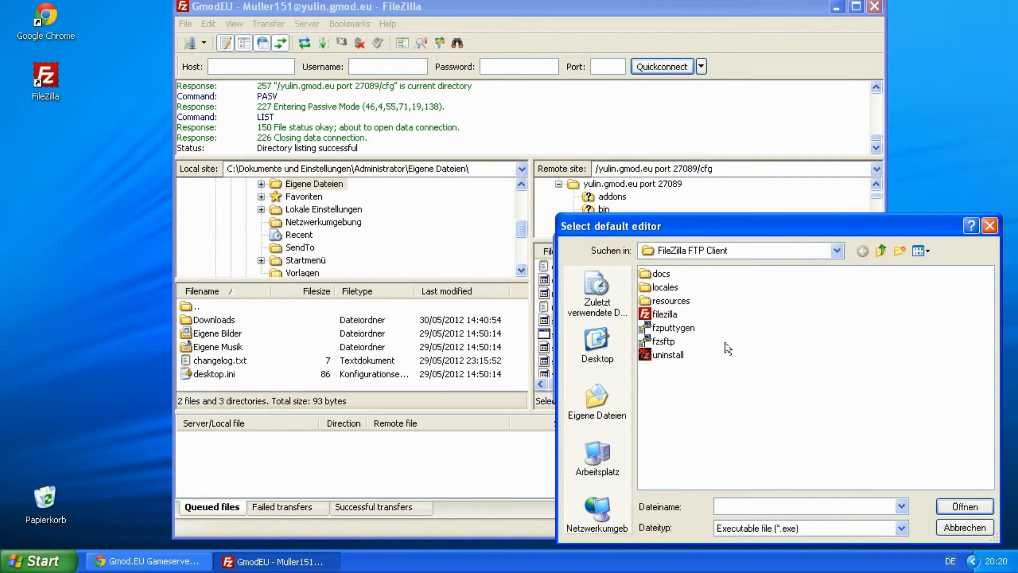
left_click(880, 251)
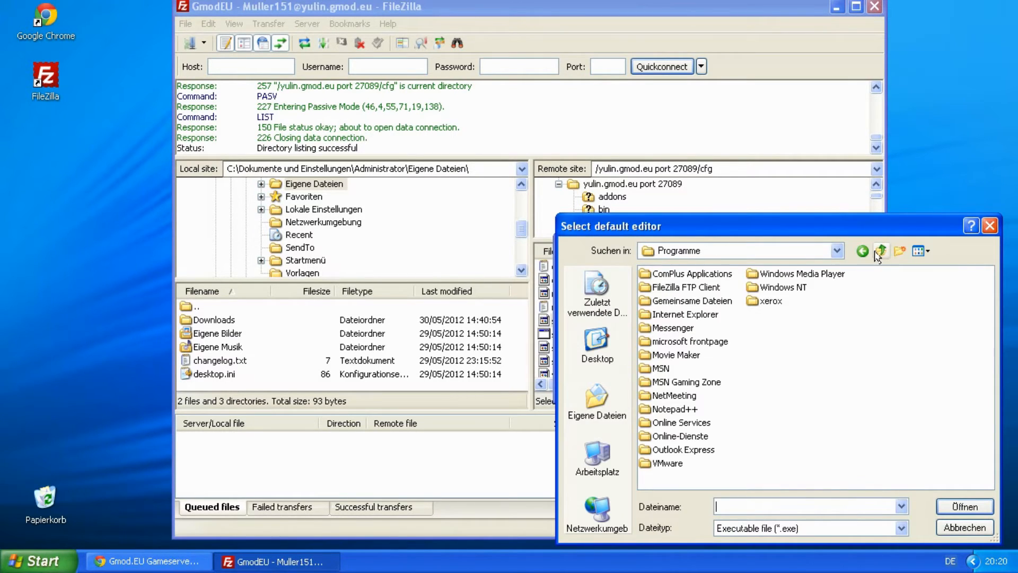
left_click(880, 251)
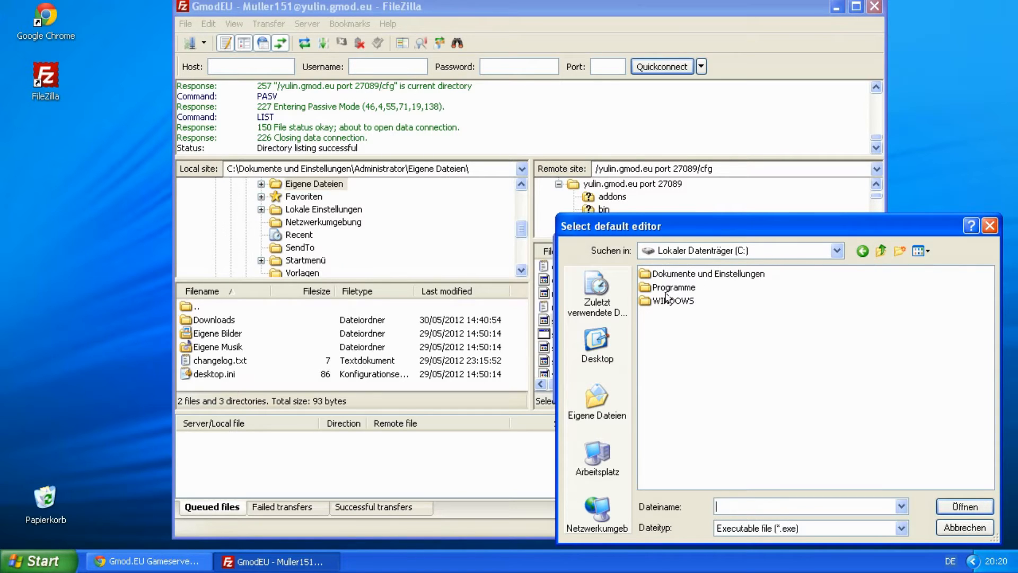
double_click(673, 287)
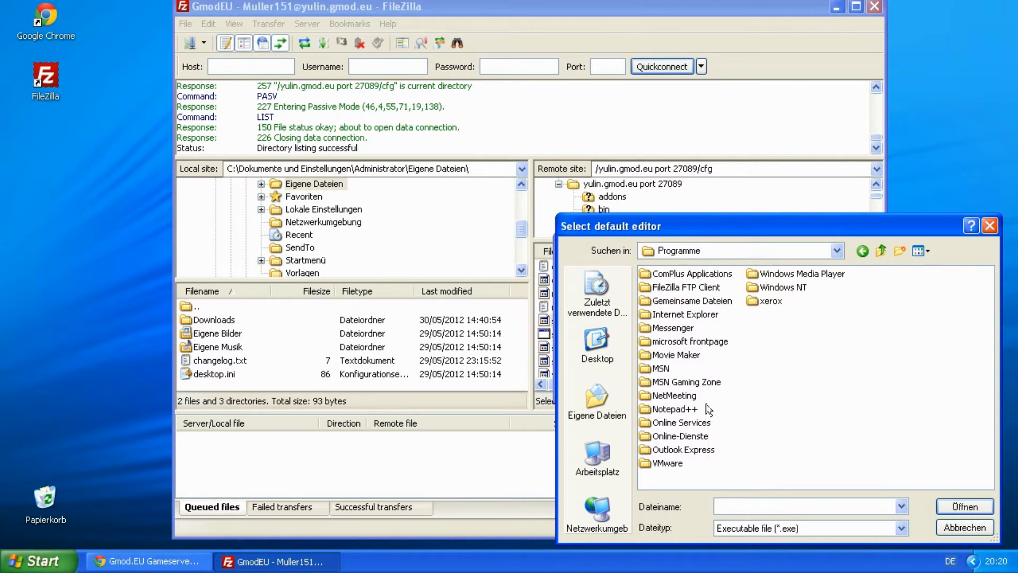
left_click(672, 409)
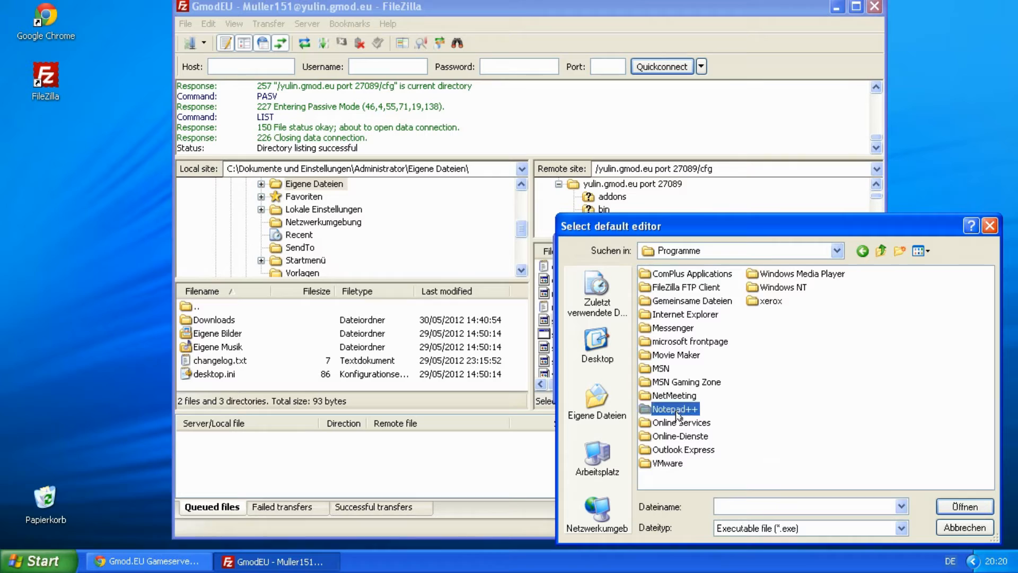
left_click(964, 506)
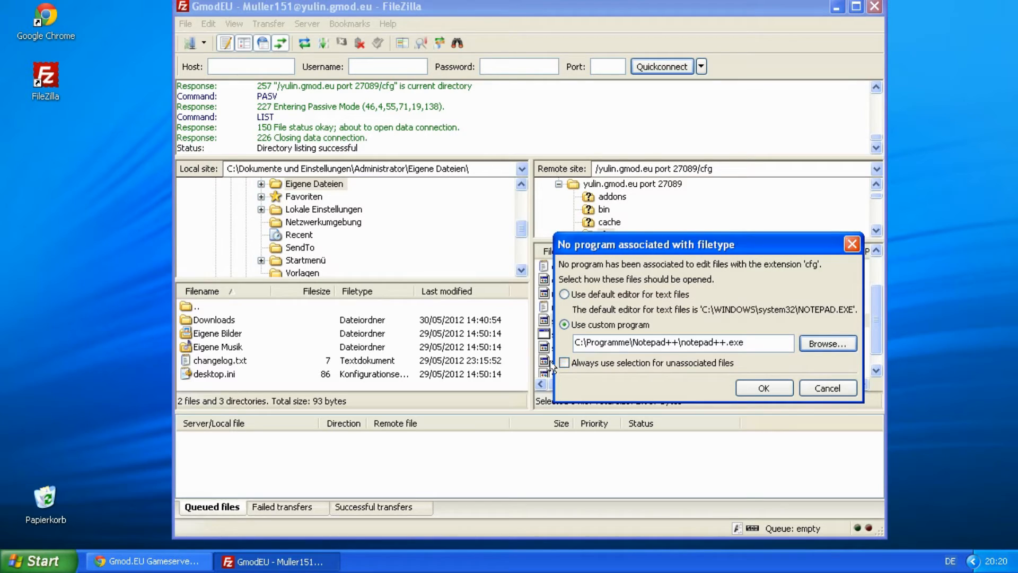
mouse_move(663, 372)
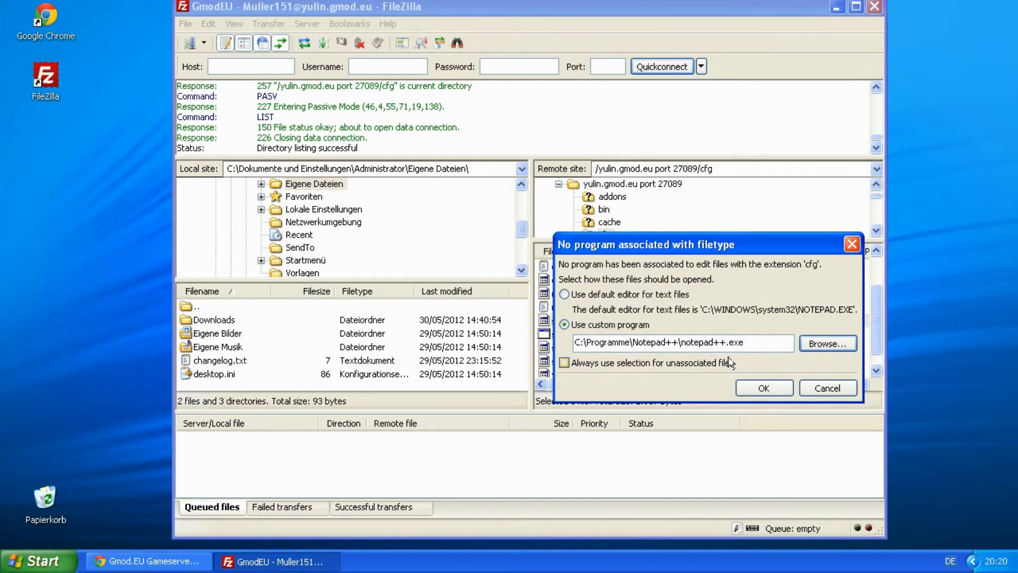
mouse_move(712, 369)
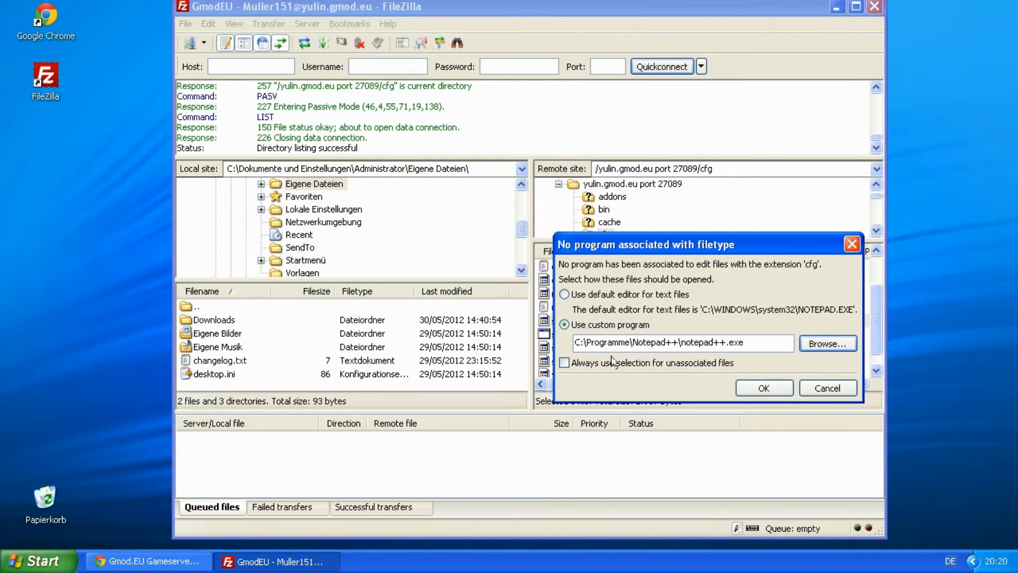
left_click(762, 387)
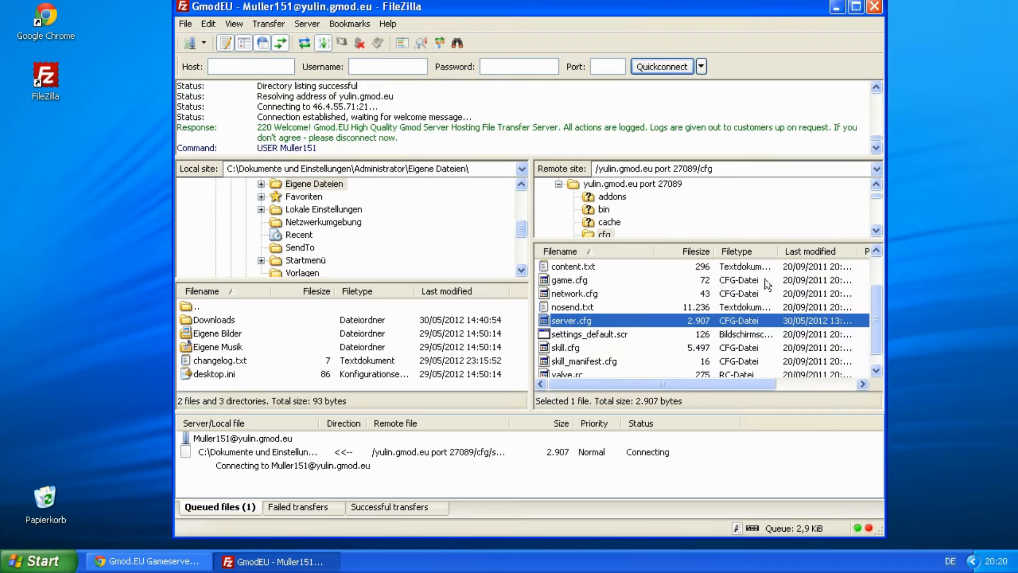
Open server.cfg in Notepad++ and maximize the editor window.
double_click(570, 320)
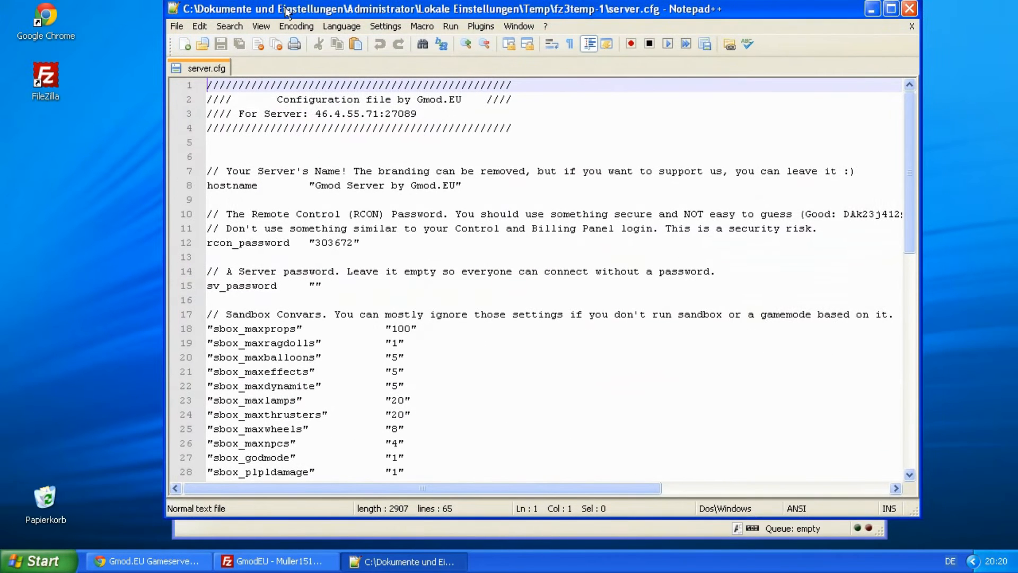
left_click(891, 8)
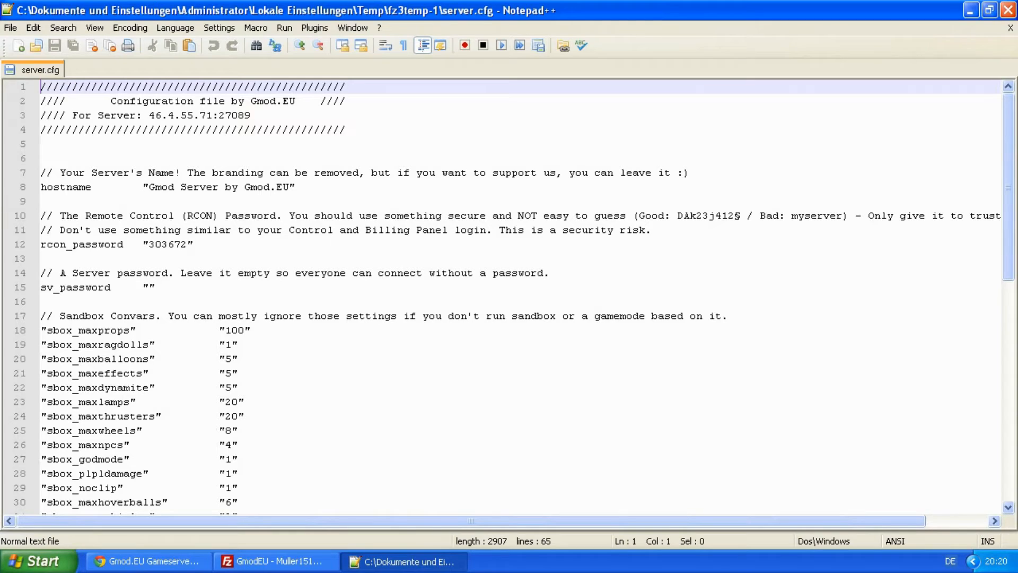
Change the hostname from 'Gmod Server by Gmod.EU' to 'Markus awesome server!'.
double_click(66, 187)
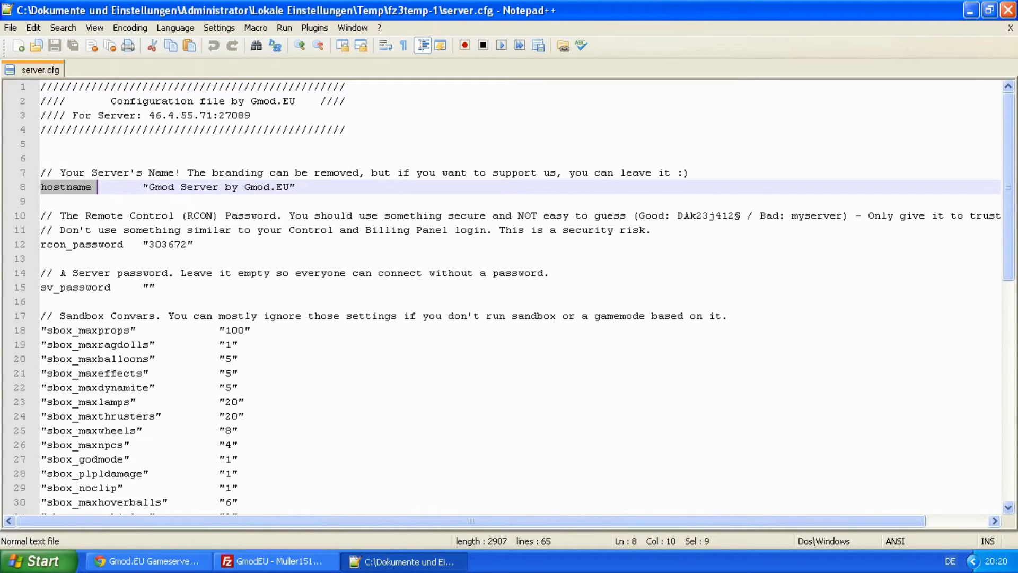
left_click(293, 187)
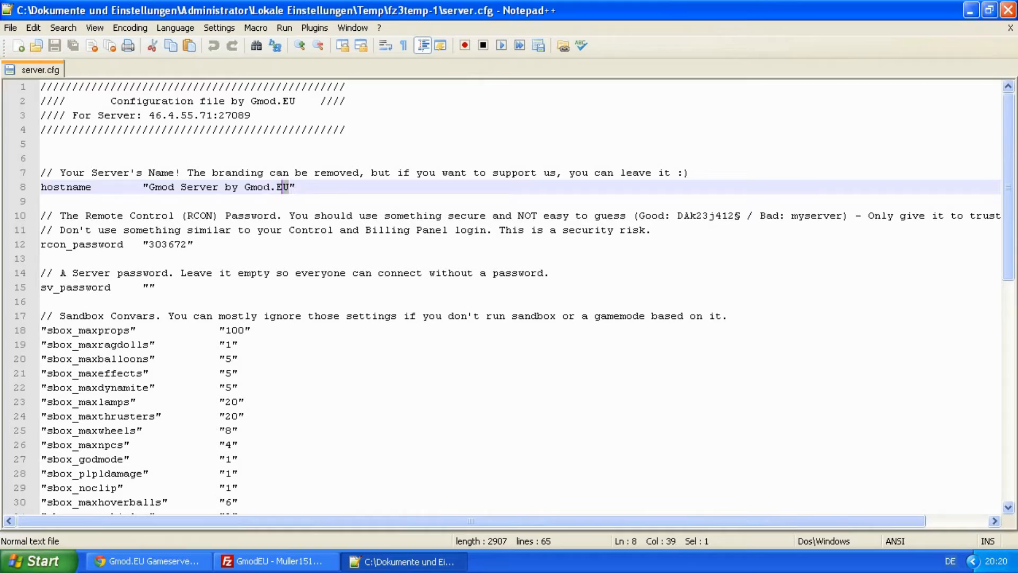
left_click_drag(277, 187, 148, 188)
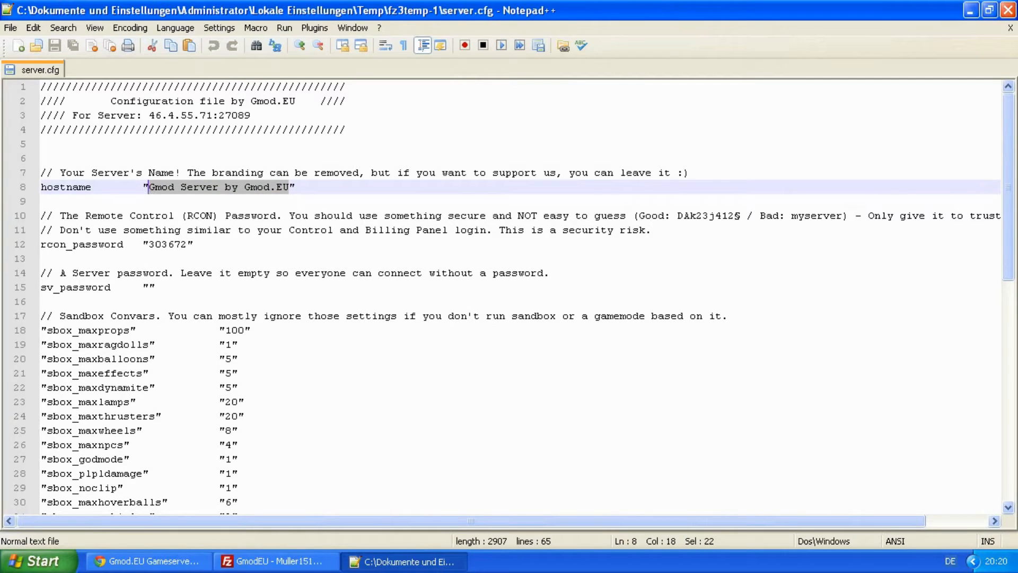
key("Delete")
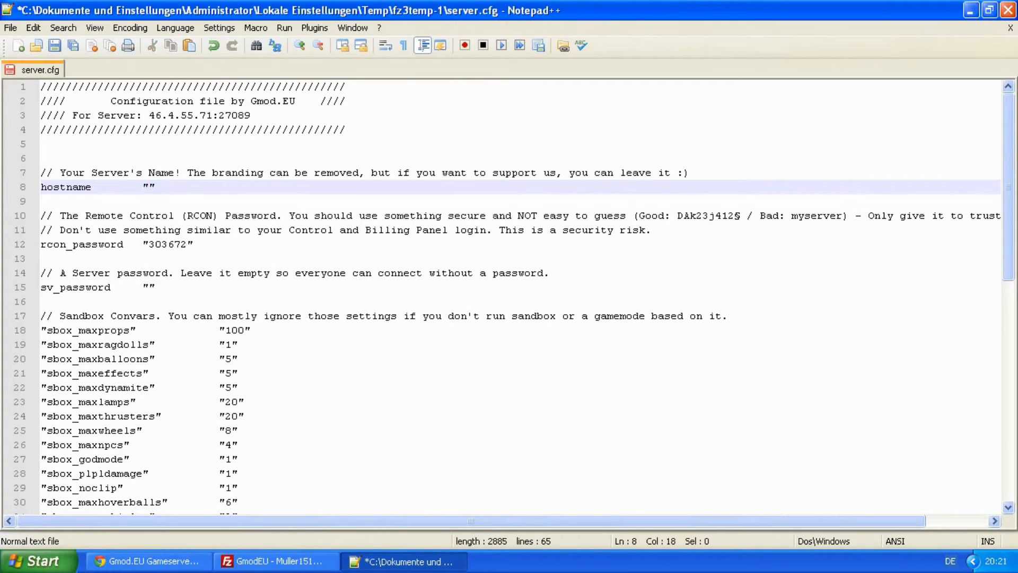
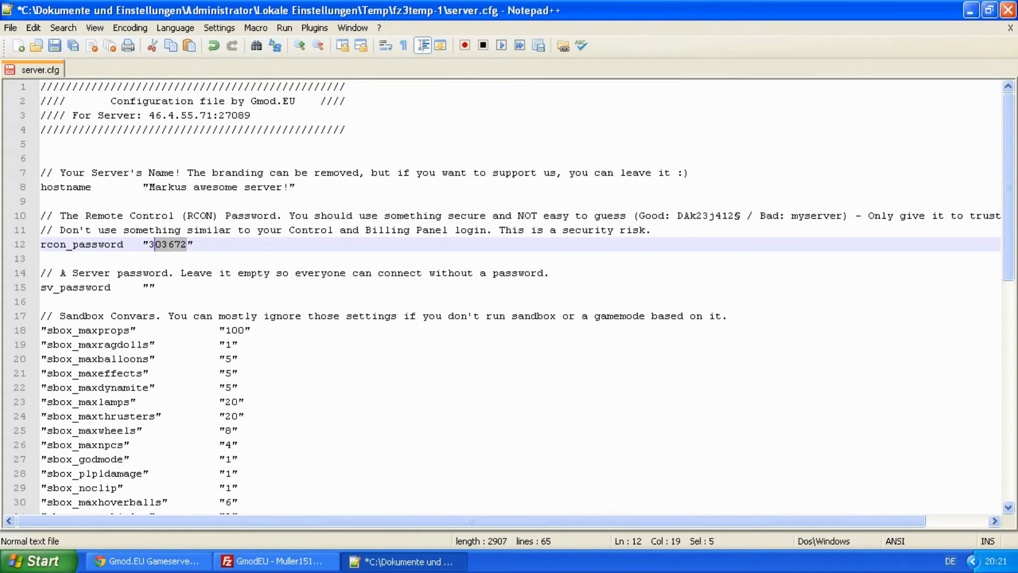
key("Delete")
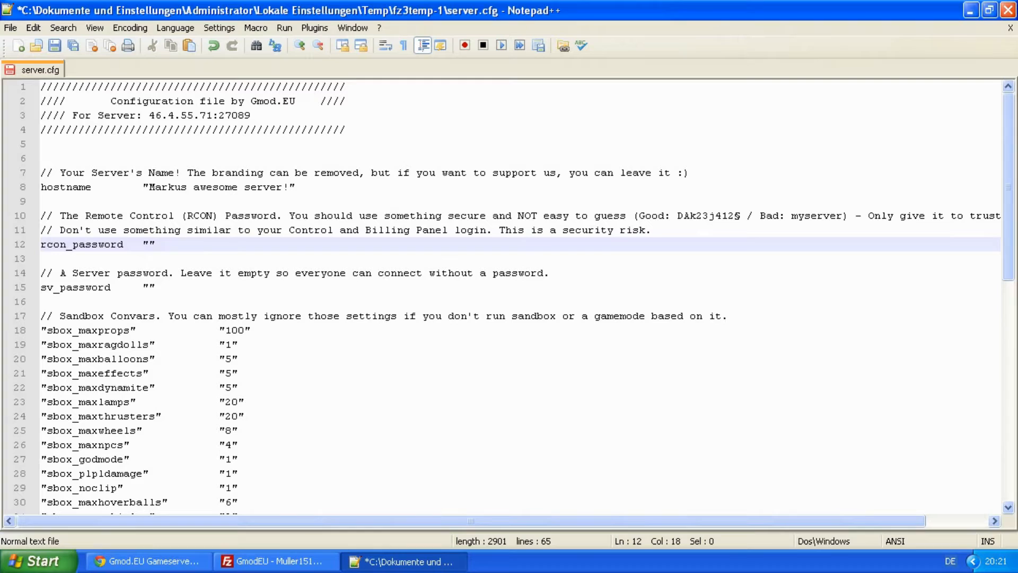
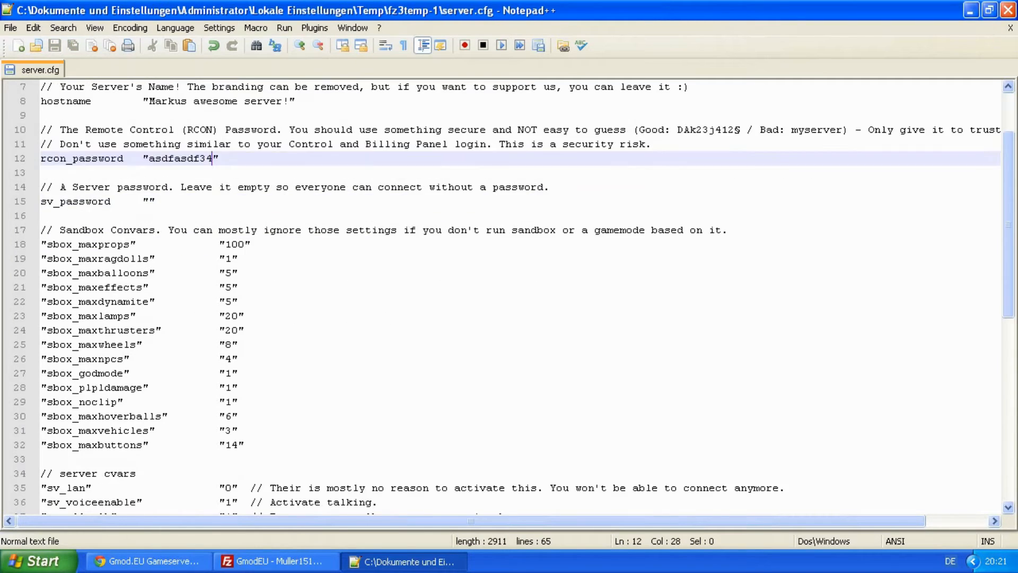
scroll("down", 3)
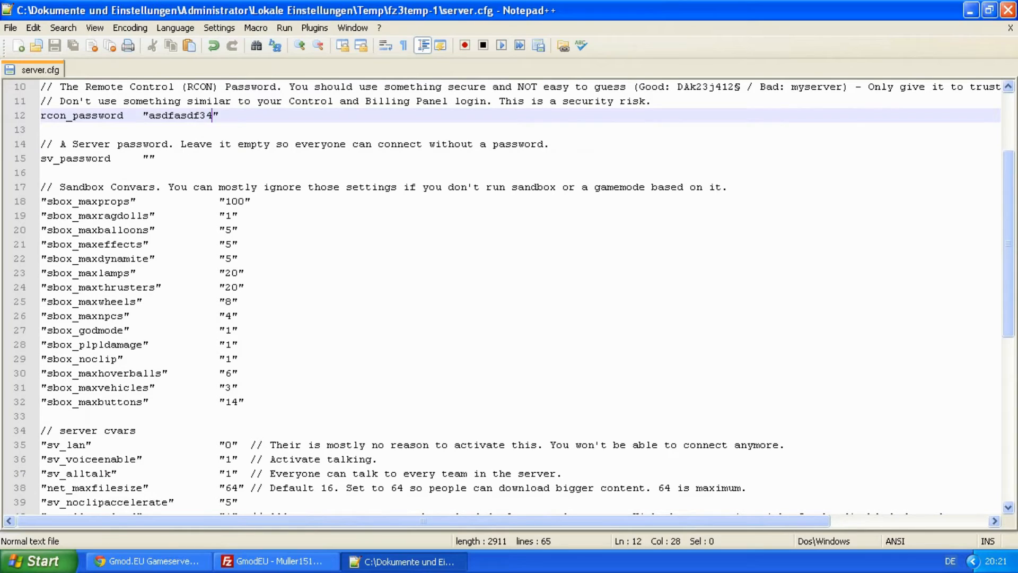
left_click(148, 158)
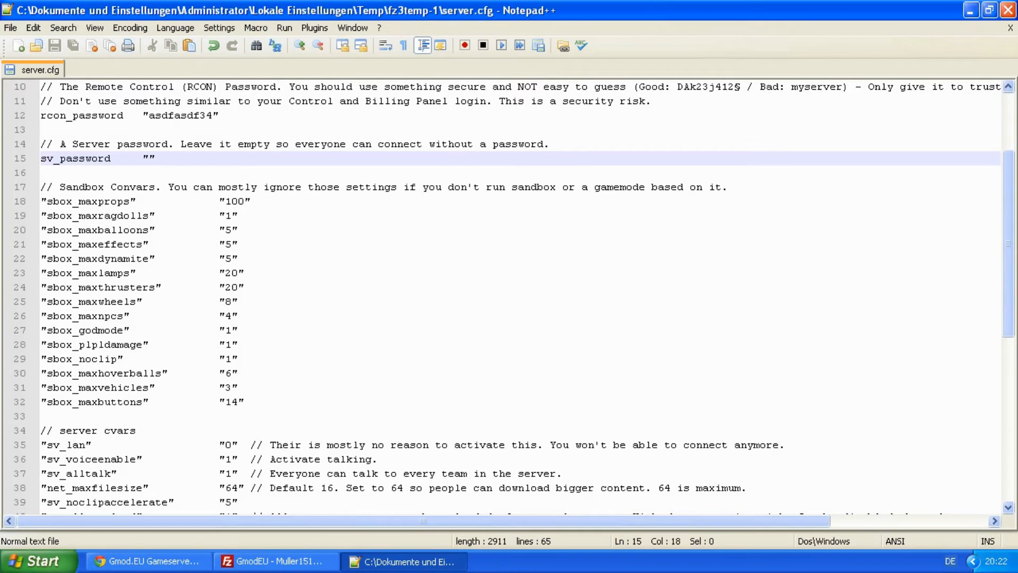
scroll("down", 3)
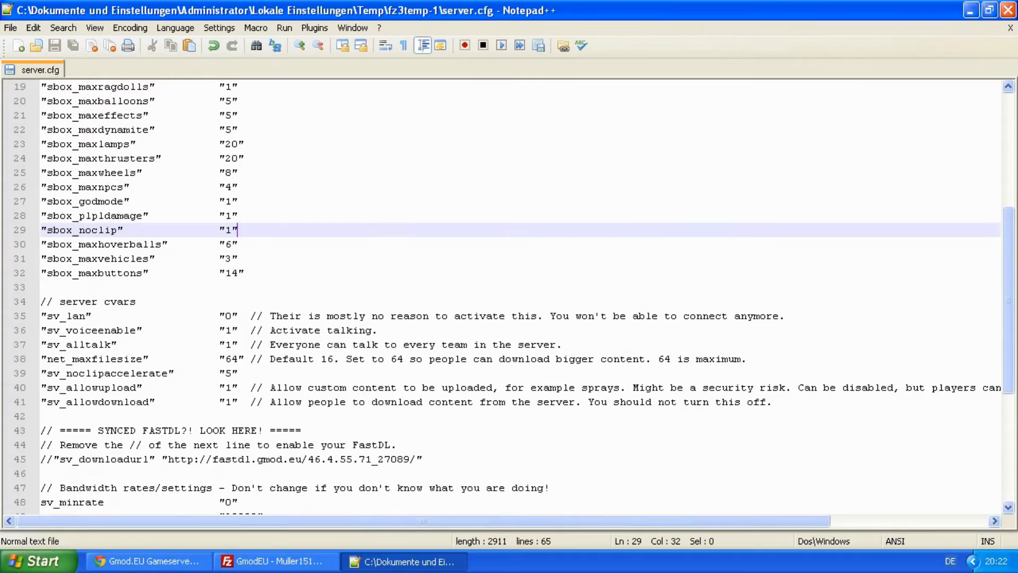
scroll("down", 3)
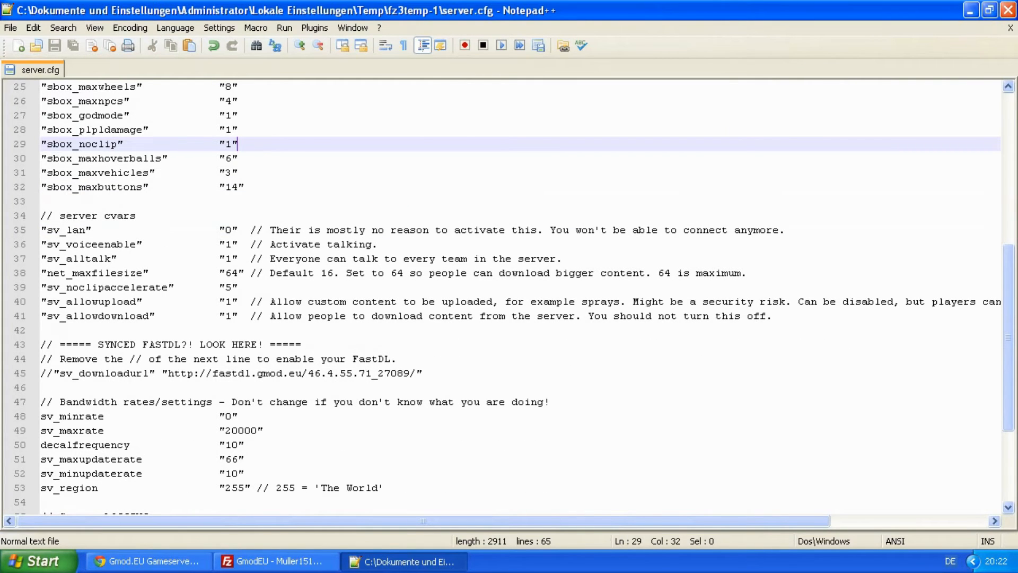
scroll("down", 3)
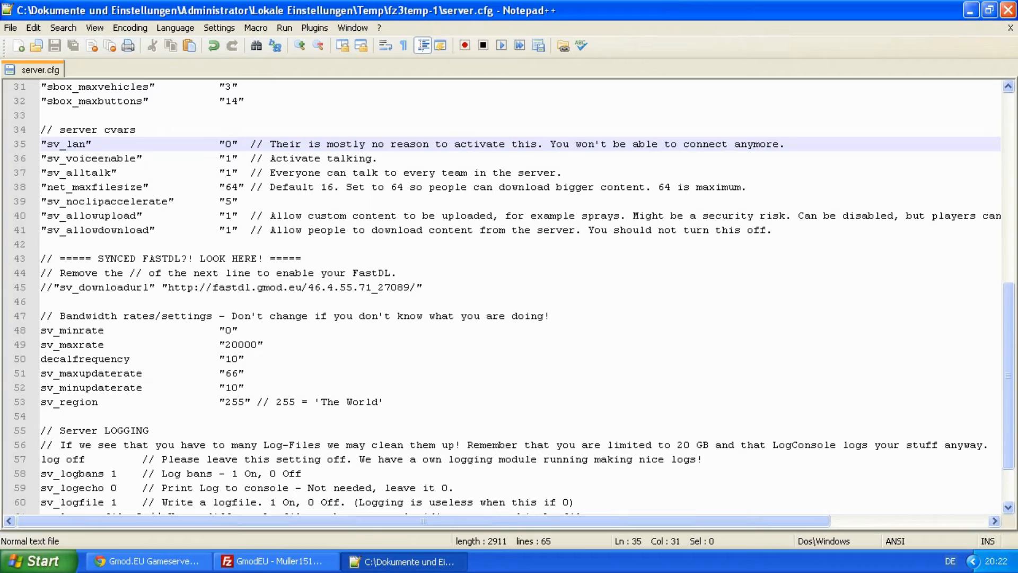
left_click(222, 158)
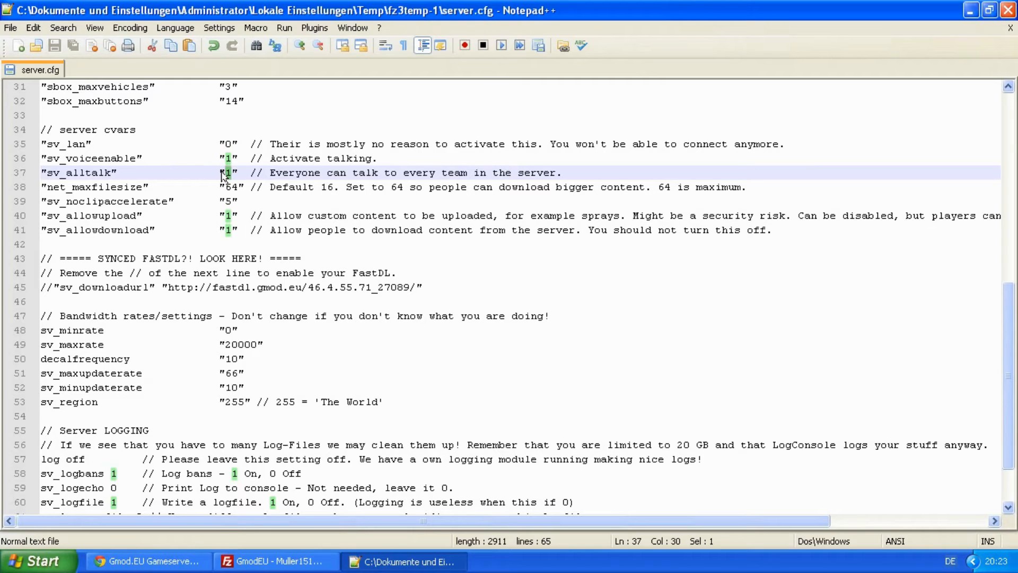
left_click_drag(217, 173, 237, 173)
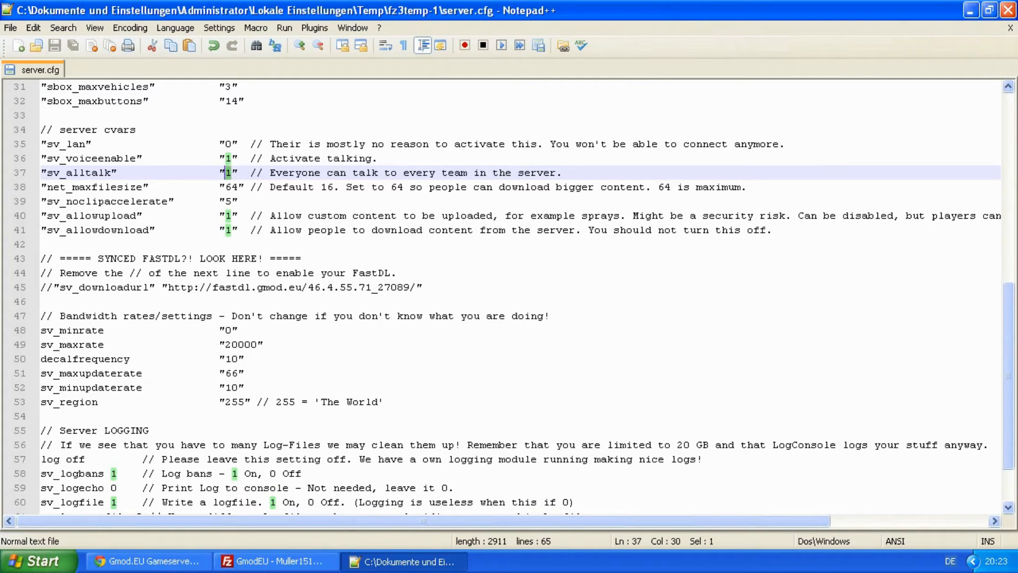
double_click(82, 187)
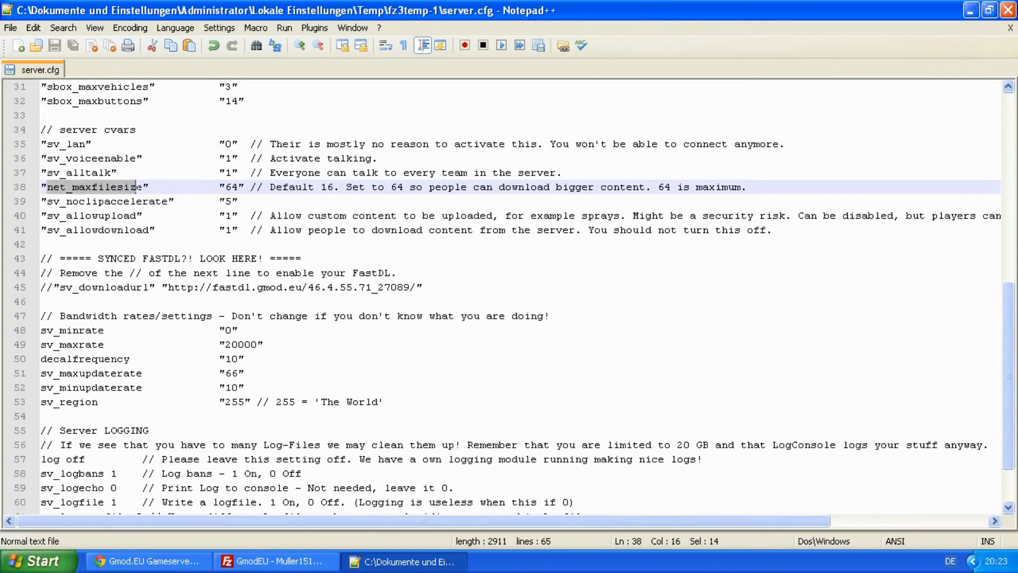
key("shift+Right")
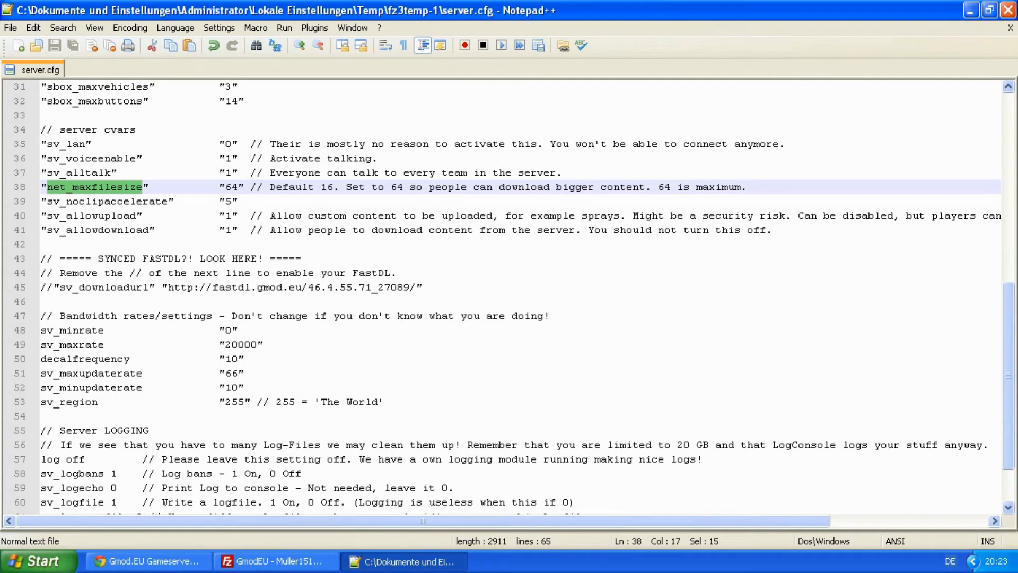
left_click(234, 187)
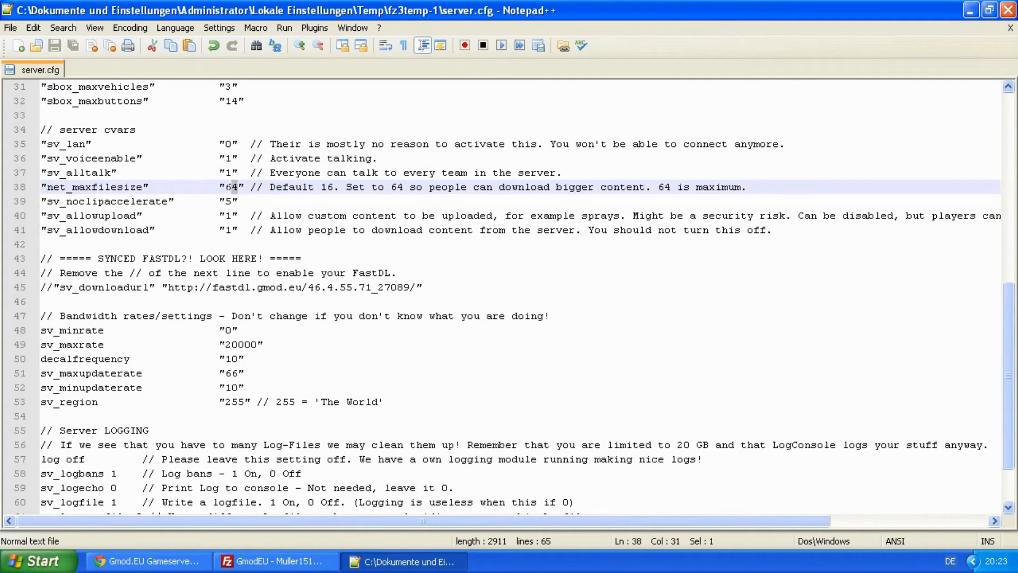
double_click(233, 186)
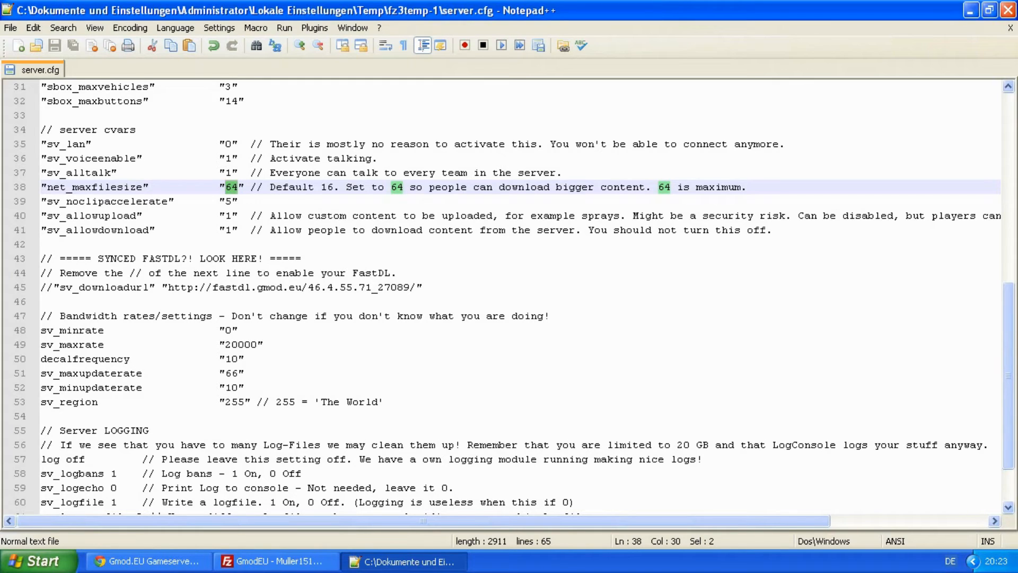
left_click(225, 187)
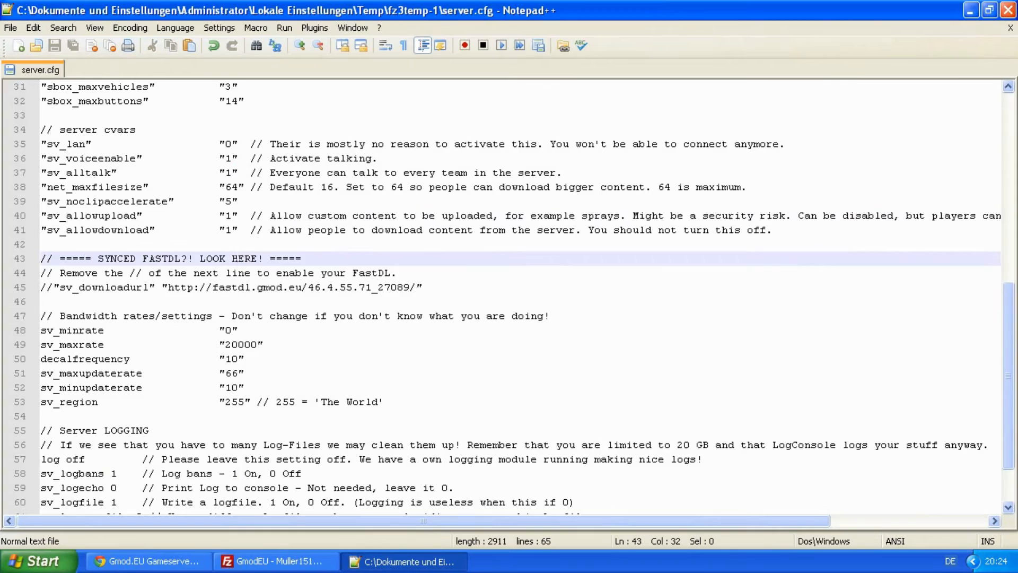
scroll("down", 3)
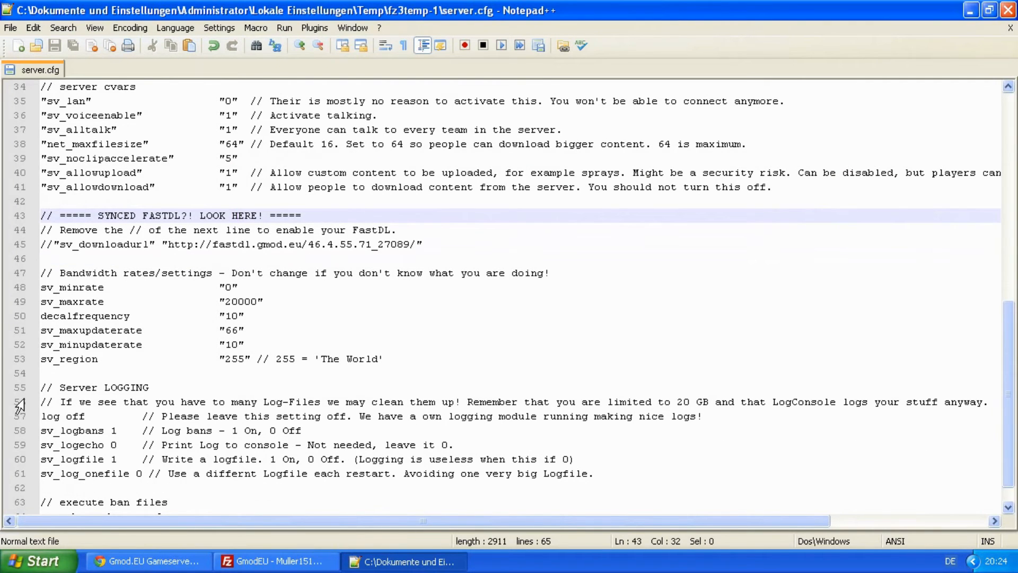
scroll("down", 3)
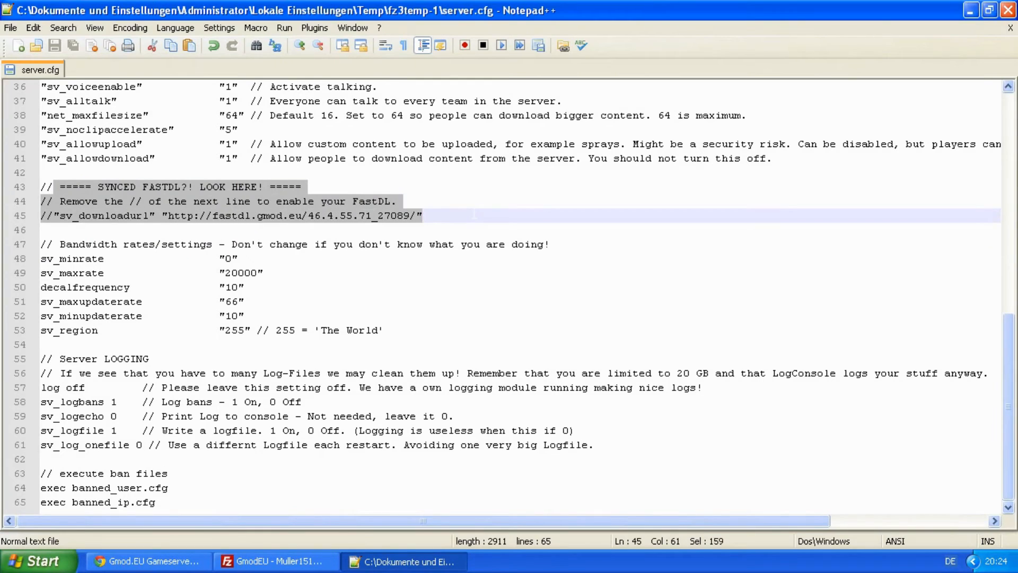
mouse_move(301, 203)
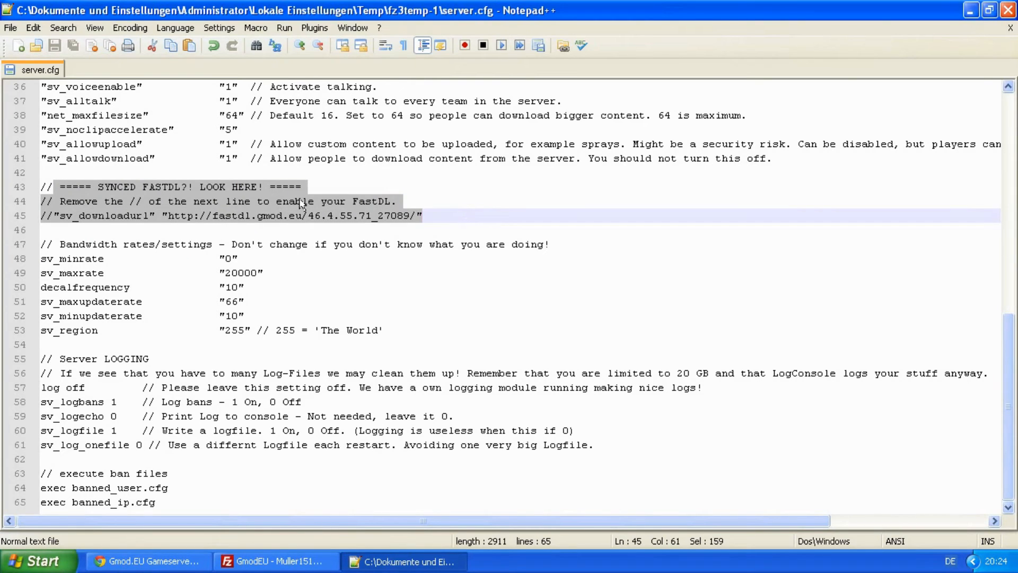
mouse_move(117, 221)
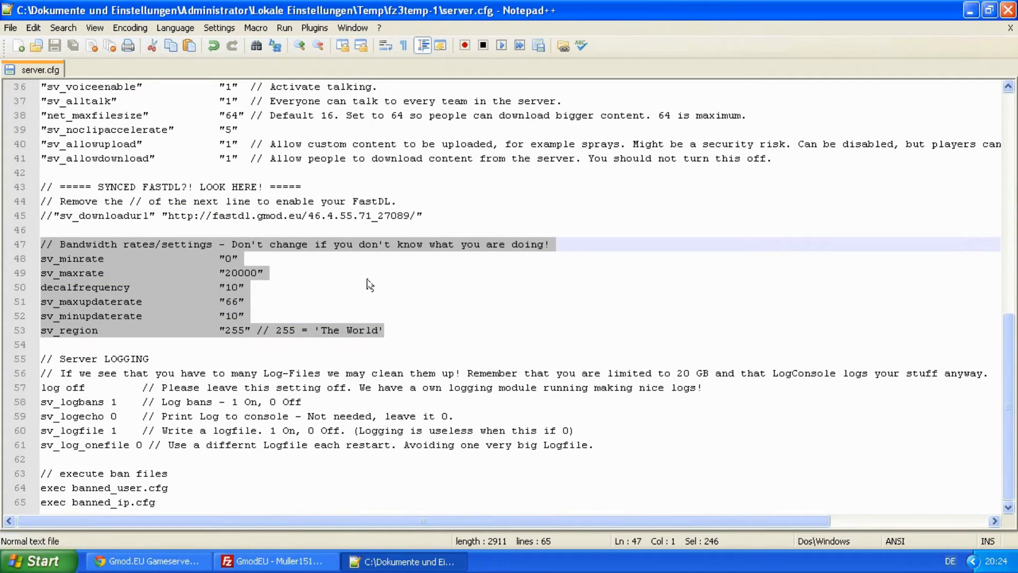
mouse_move(307, 271)
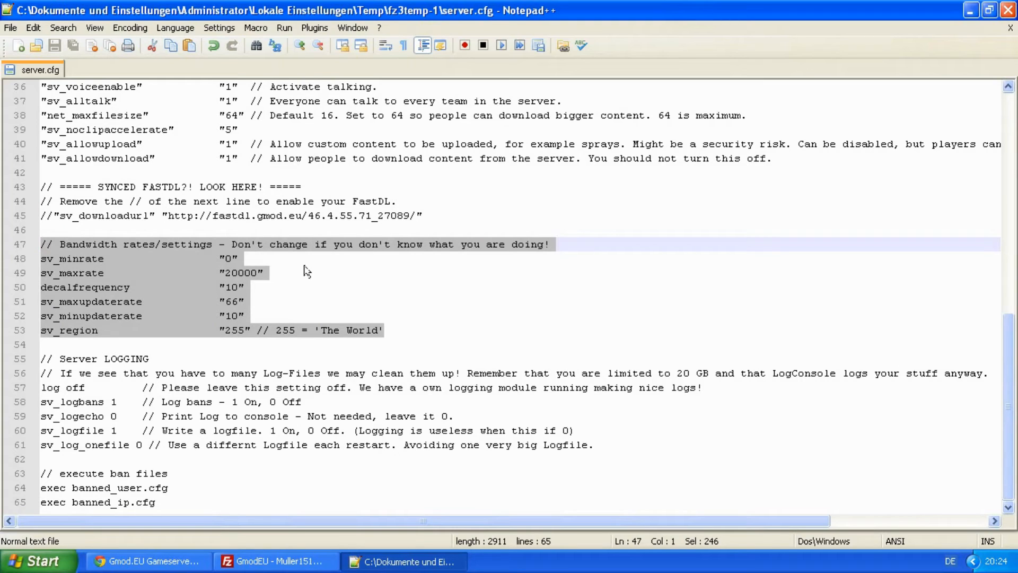
mouse_move(229, 263)
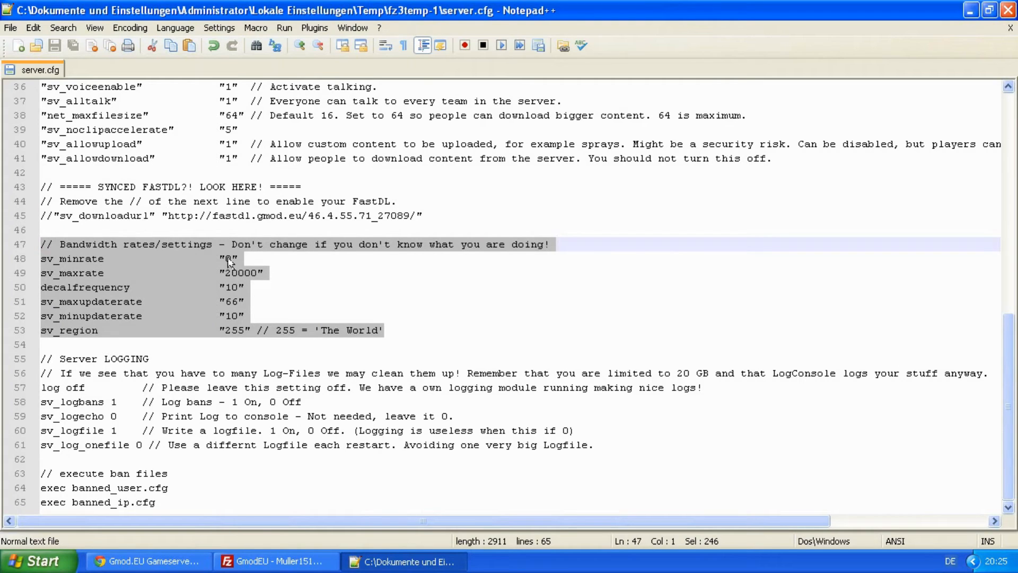
mouse_move(160, 284)
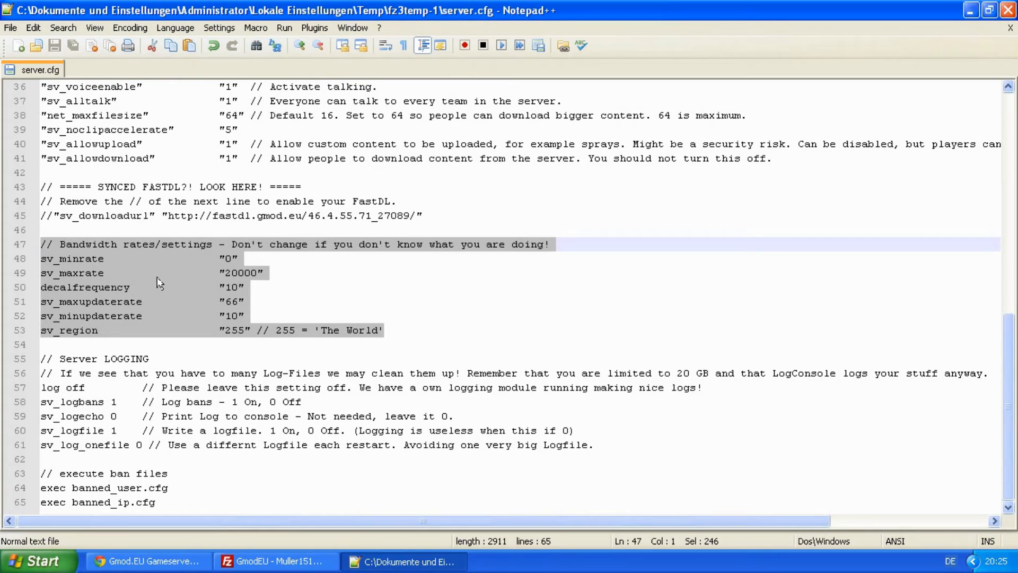
left_click(383, 330)
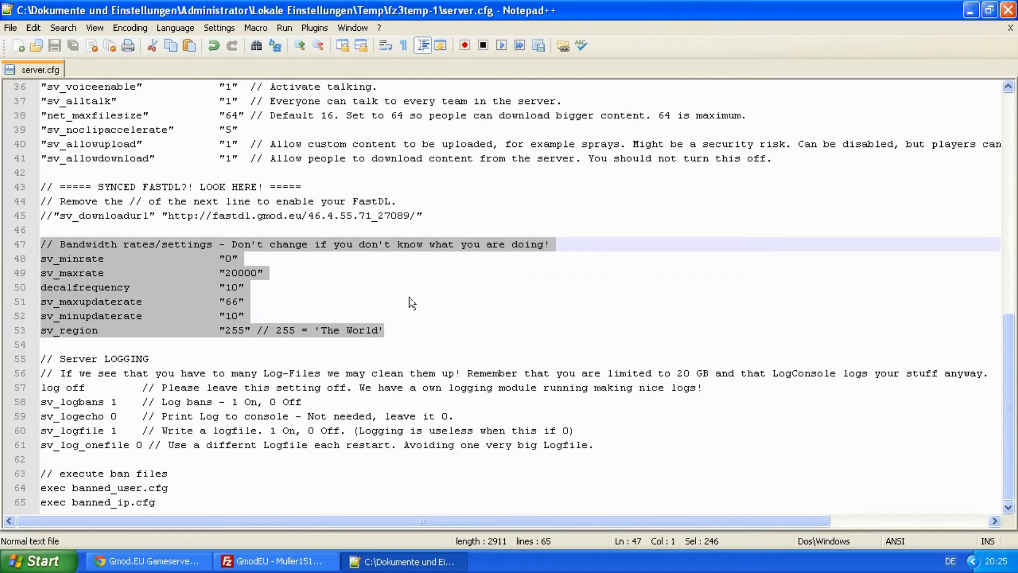
left_click(244, 301)
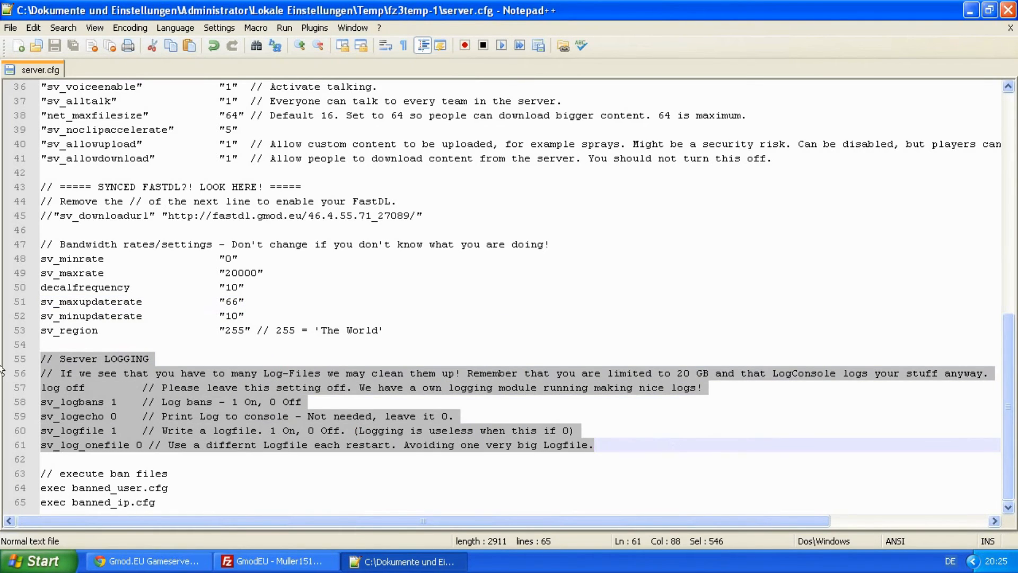
Place the cursor at the end of server.cfg after the ban-file exec lines.
left_click(92, 387)
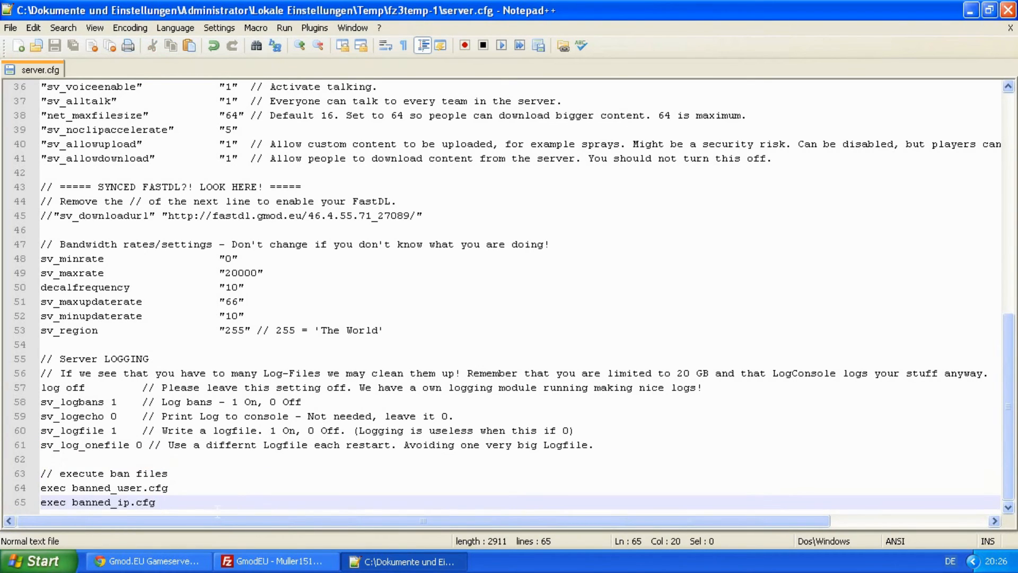
Add blank lines at the end of server.cfg, save it, and close Notepad++.
key("Enter")
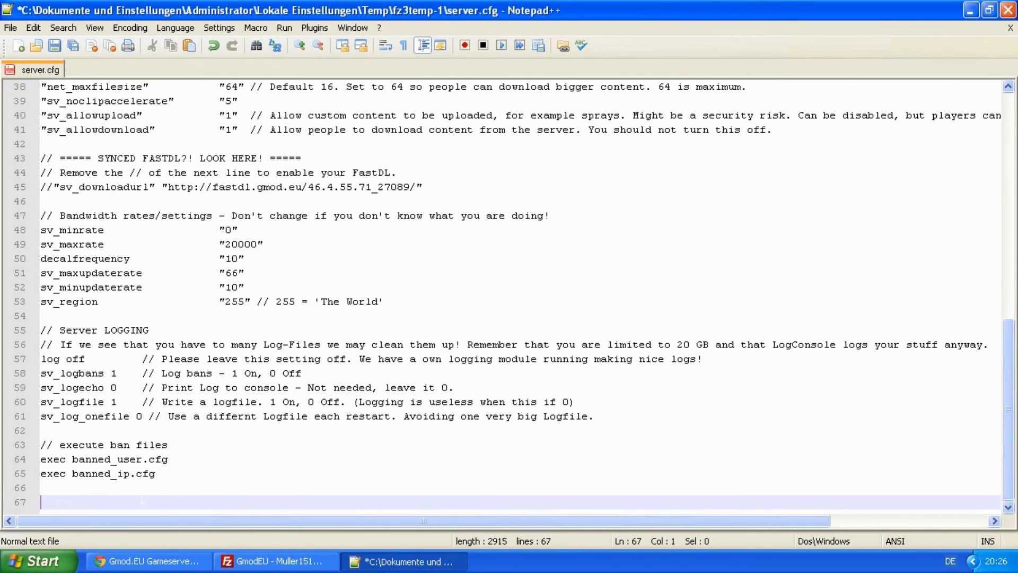
scroll("up", 3)
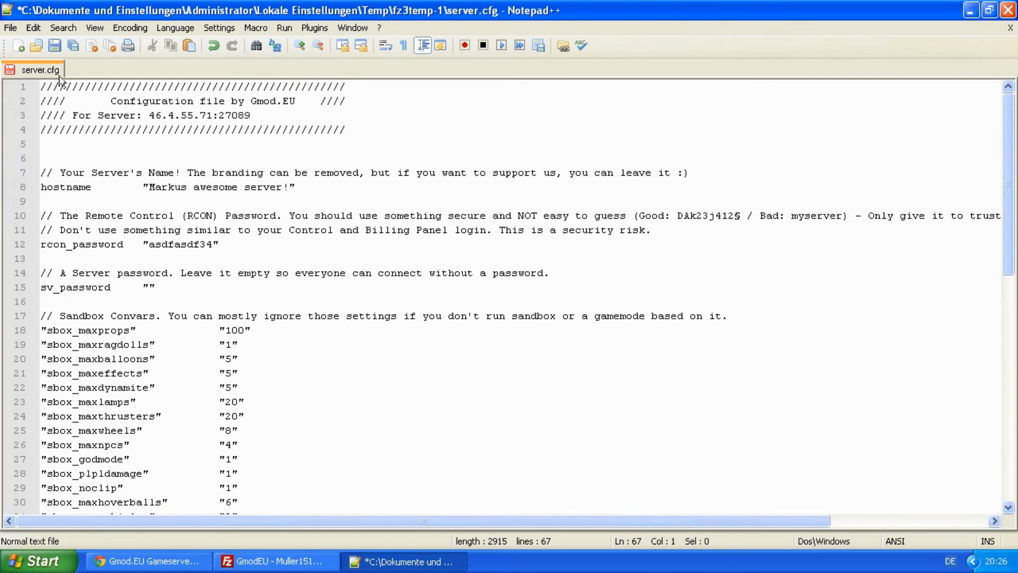
mouse_move(12, 78)
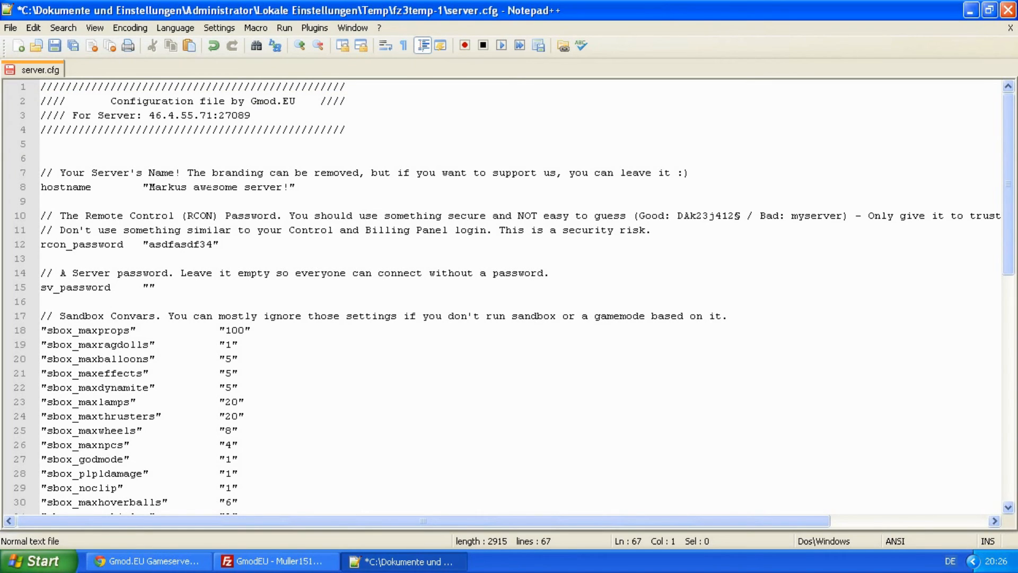
left_click(9, 27)
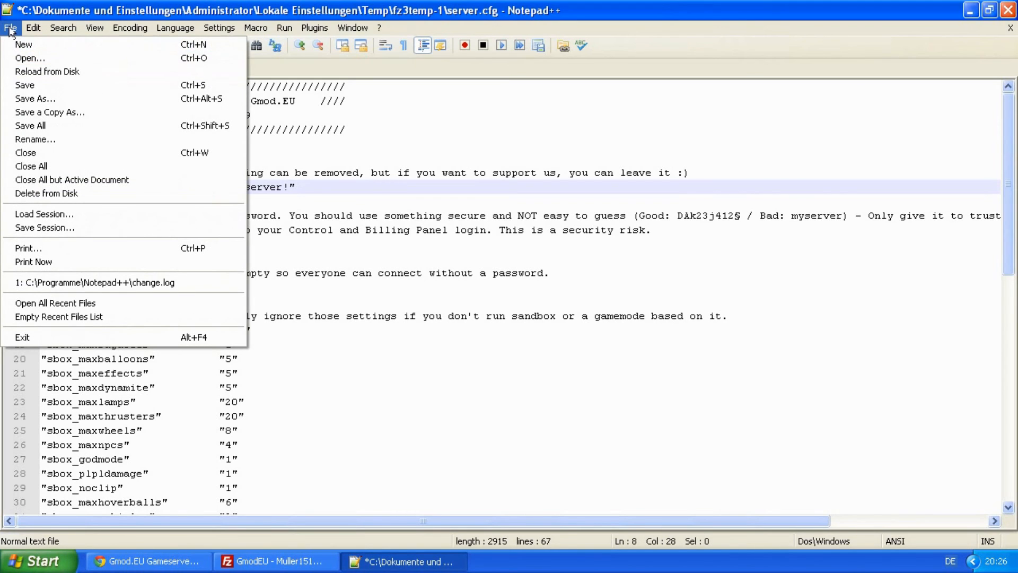
left_click(25, 85)
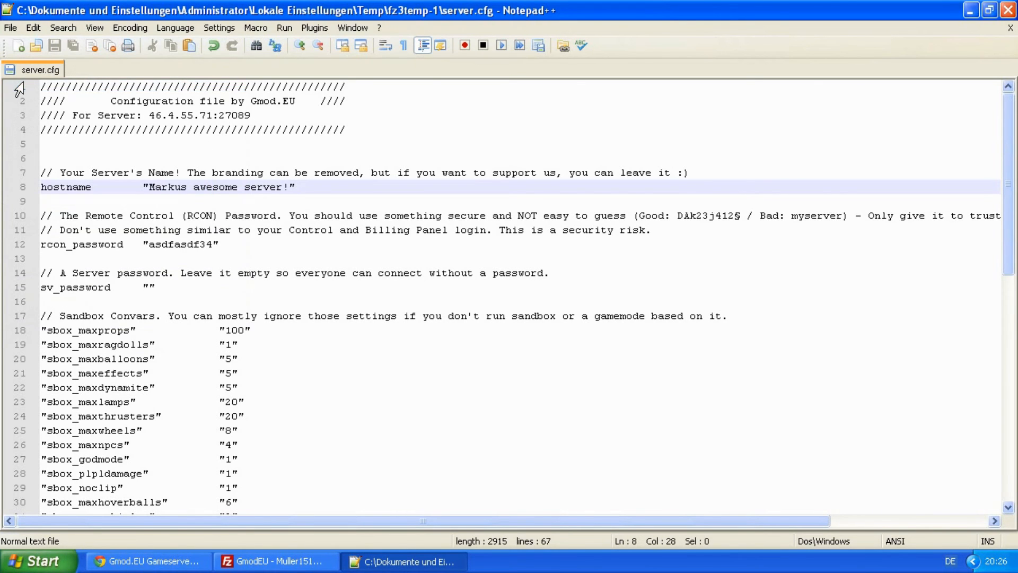
left_click(274, 560)
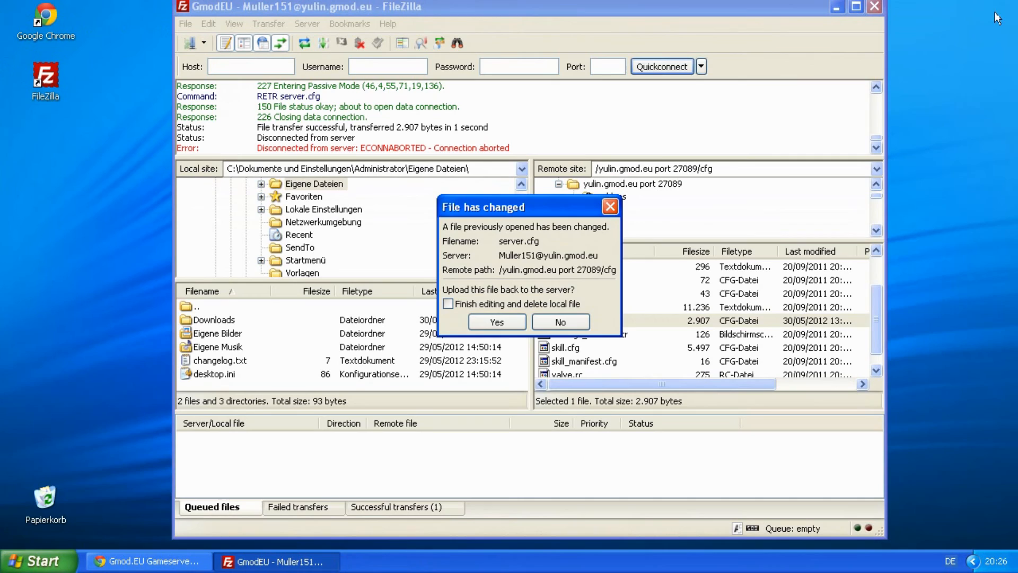
mouse_move(486, 245)
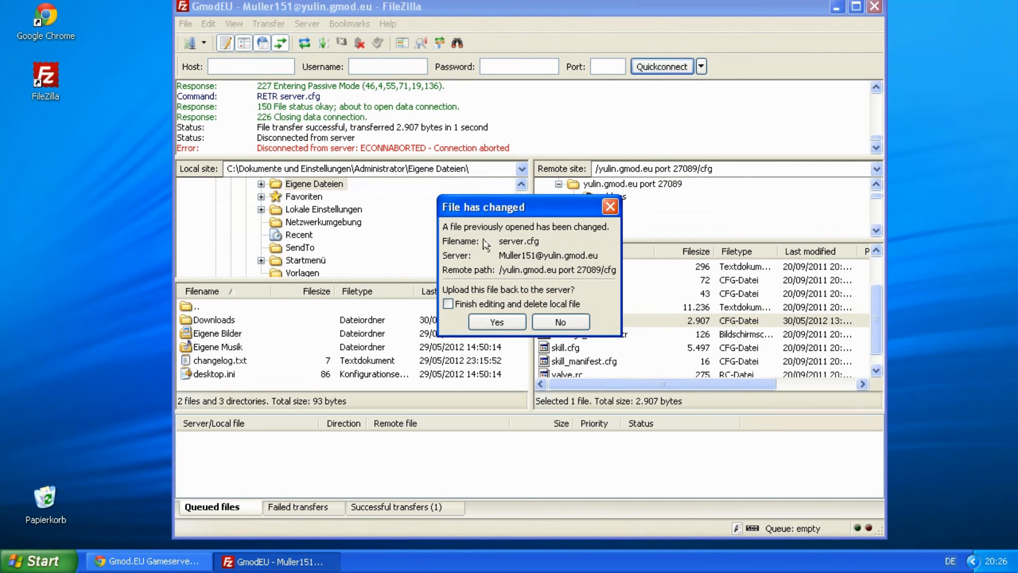
mouse_move(570, 235)
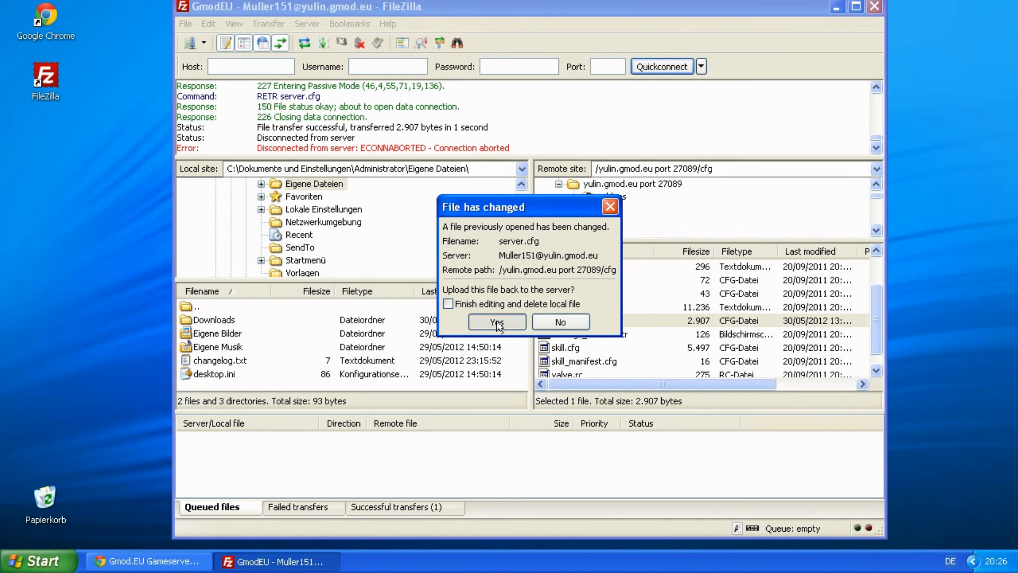
Confirm uploading the changed server.cfg to the server, then switch to Chrome.
left_click(497, 322)
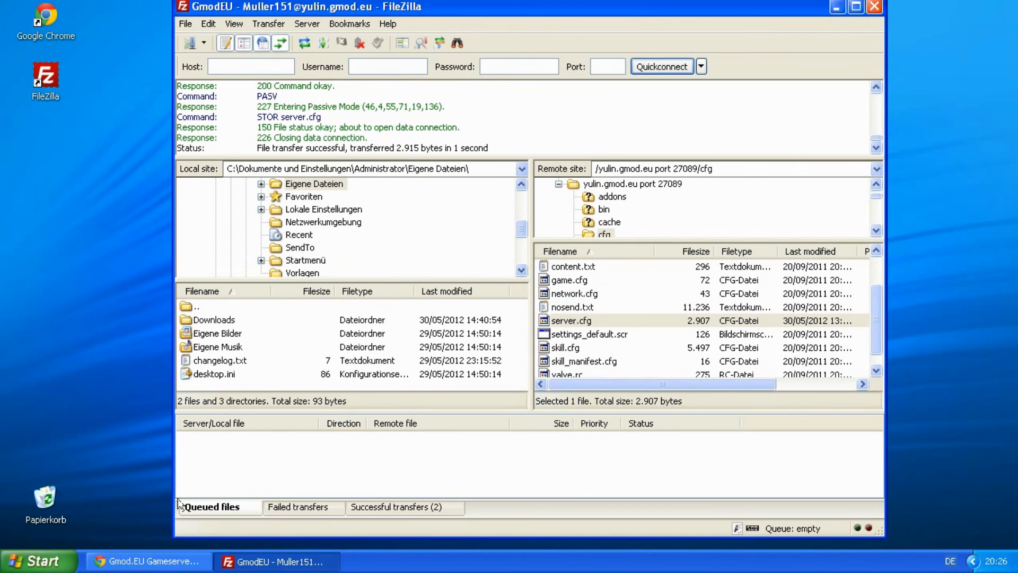
left_click(148, 561)
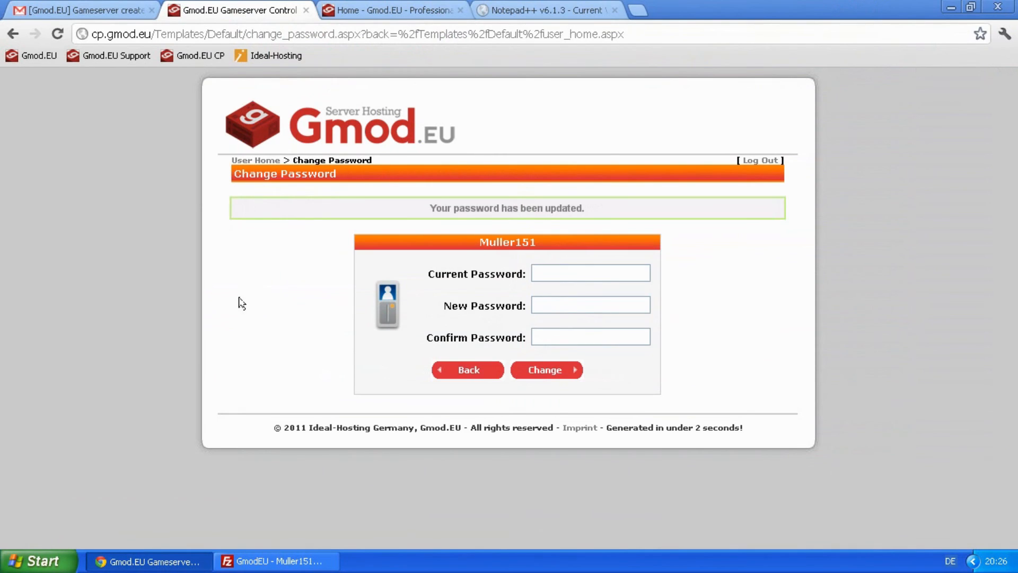
Log back into the Gmod.EU control panel as user 'Muller'.
left_click(758, 160)
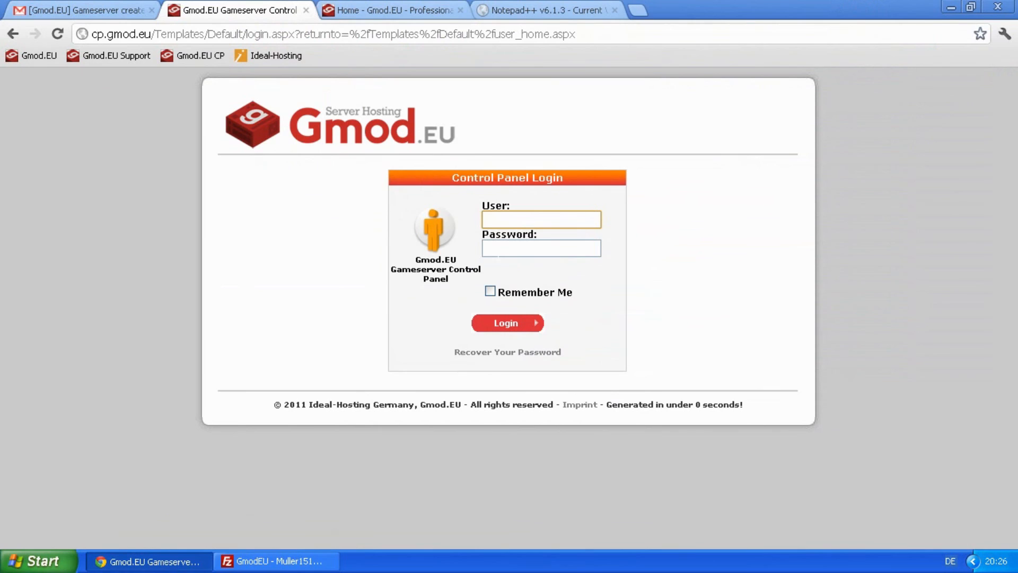
type("Muller")
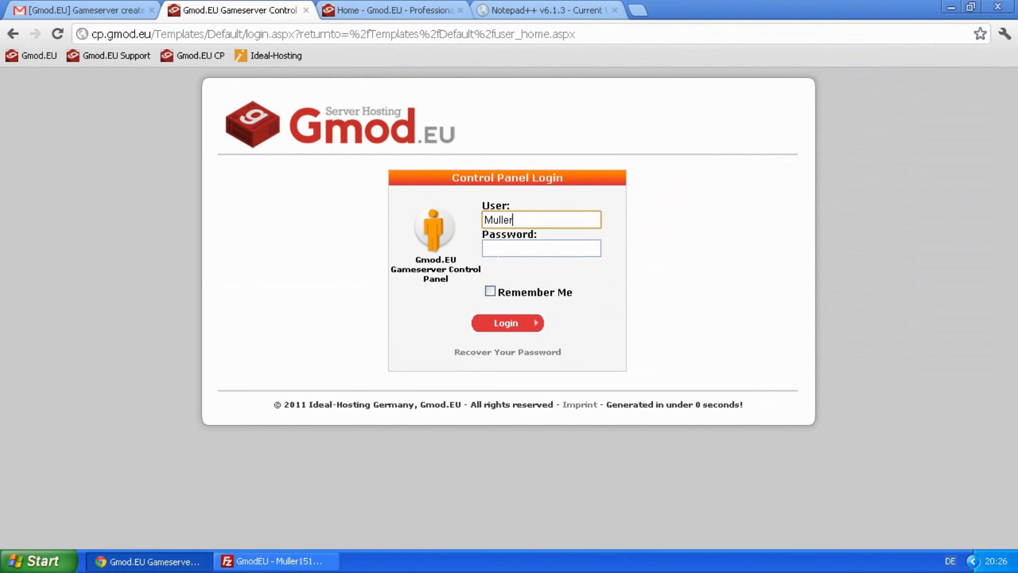
left_click(506, 323)
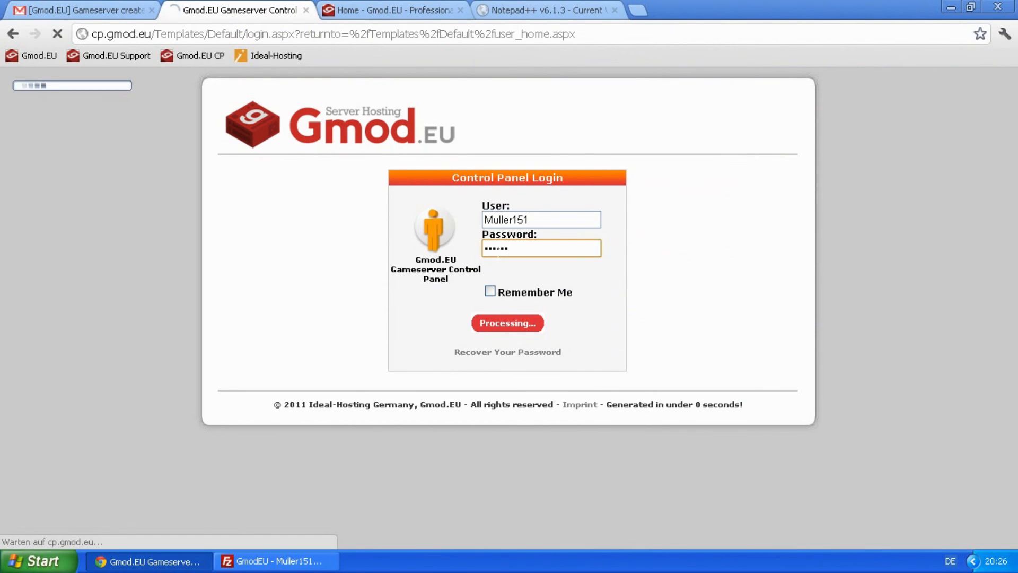
left_click(507, 323)
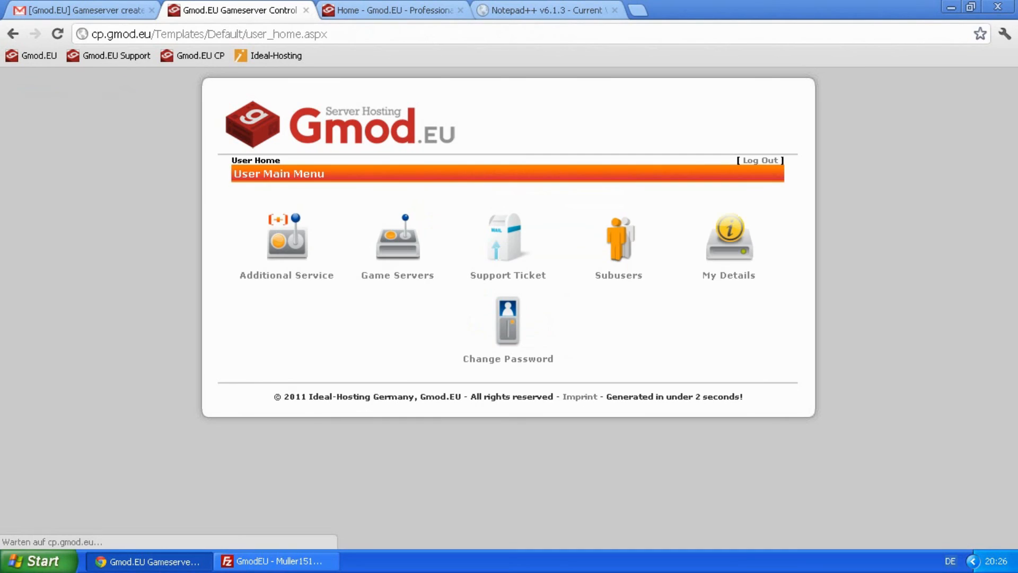
Restart the Garrys Mod 10 12 Slots game server from Game Servers.
left_click(397, 234)
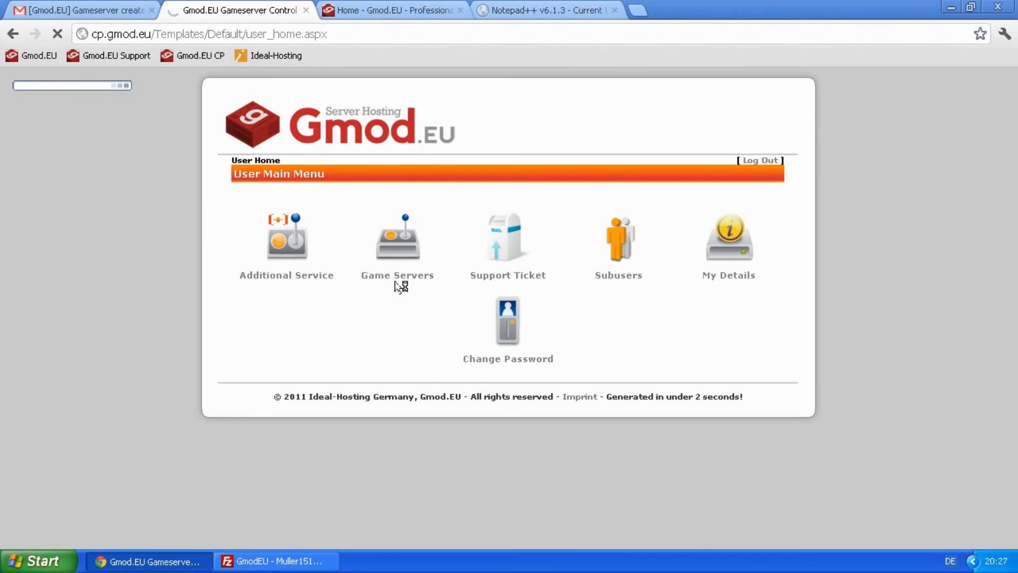
left_click(397, 236)
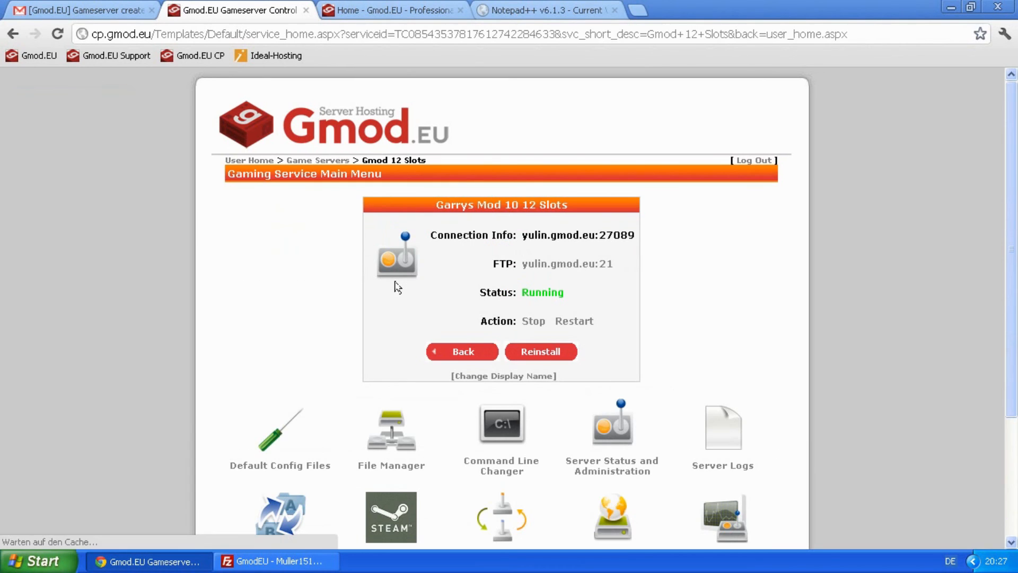
mouse_move(574, 321)
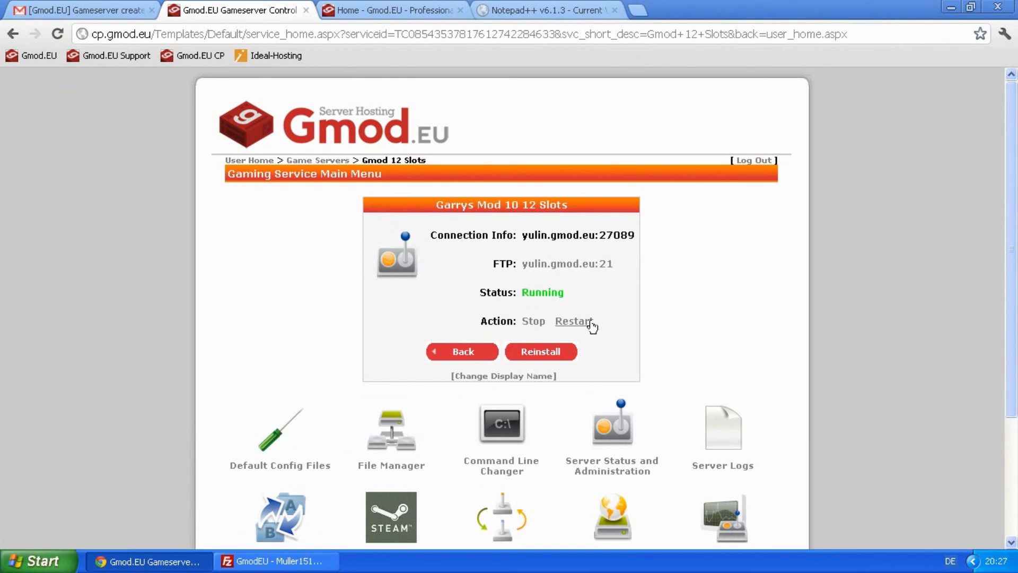
left_click(275, 560)
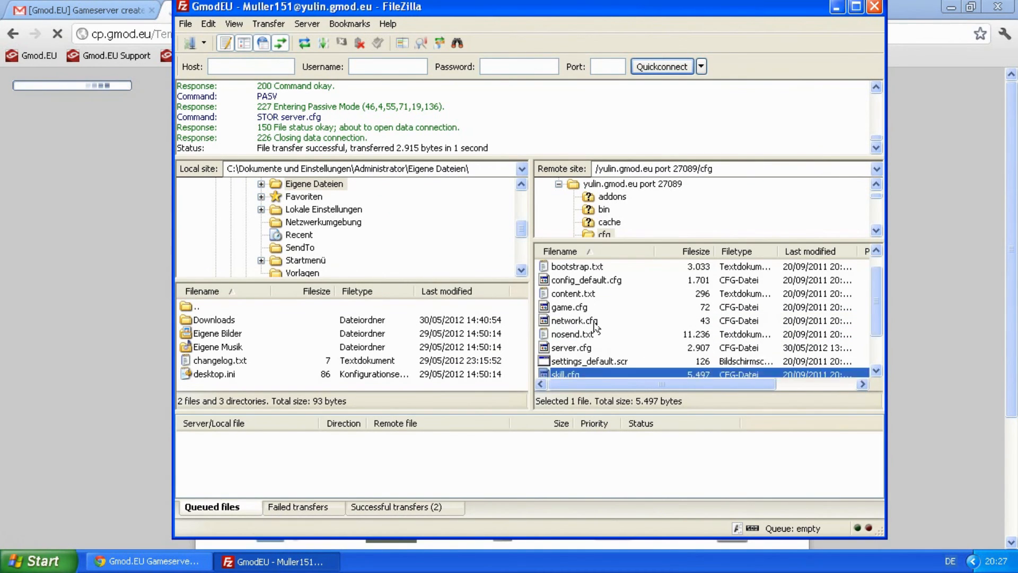
Move the remote listing up from cfg to the server's root folder via '..'.
scroll("up", 3)
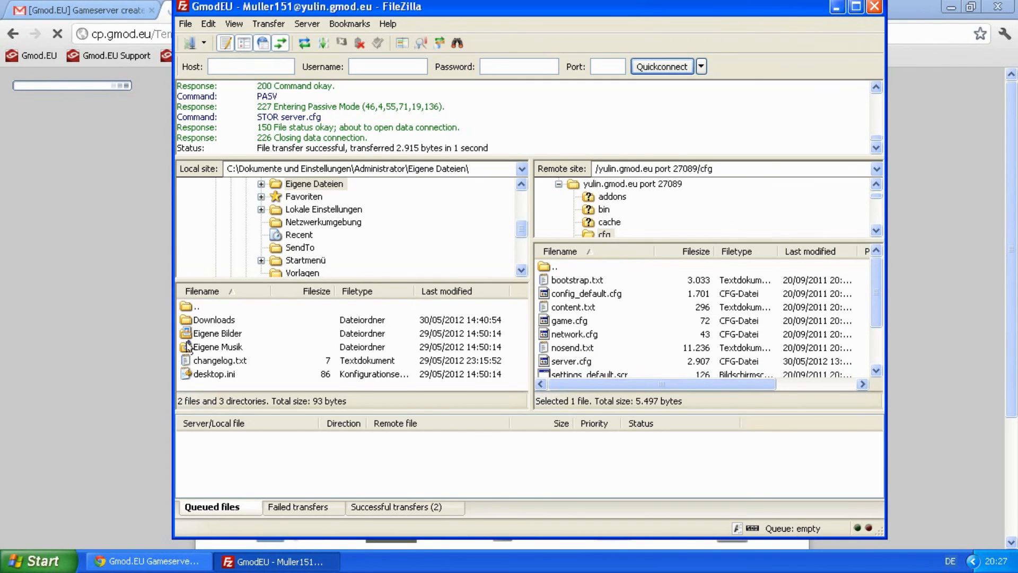
left_click(555, 266)
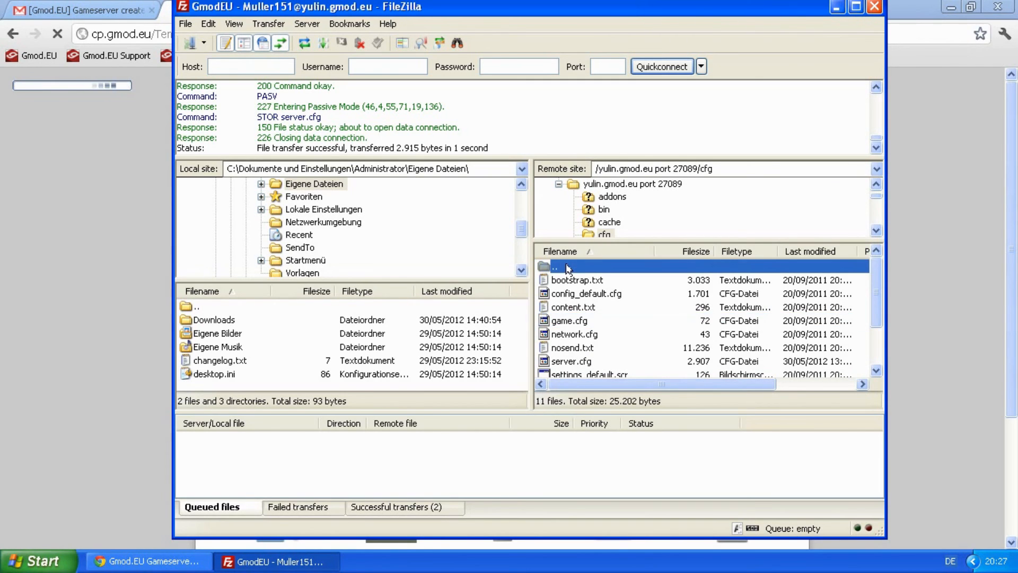
double_click(557, 266)
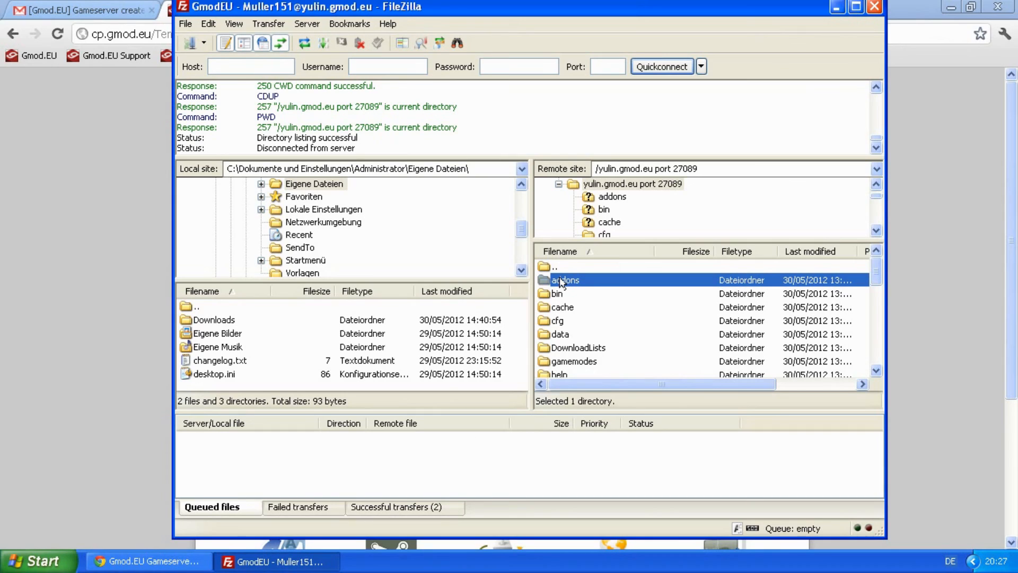
mouse_move(245, 394)
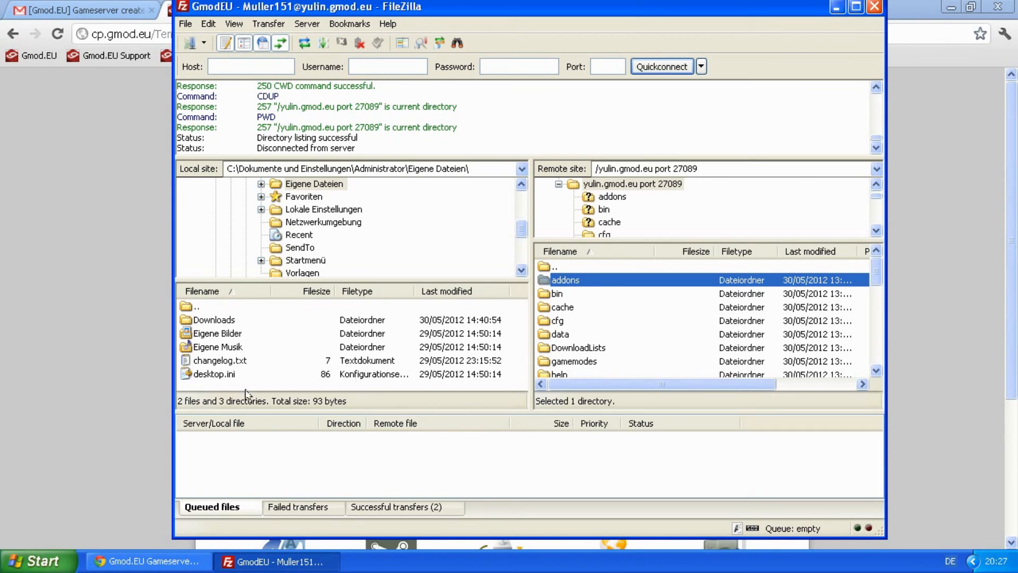
mouse_move(29, 410)
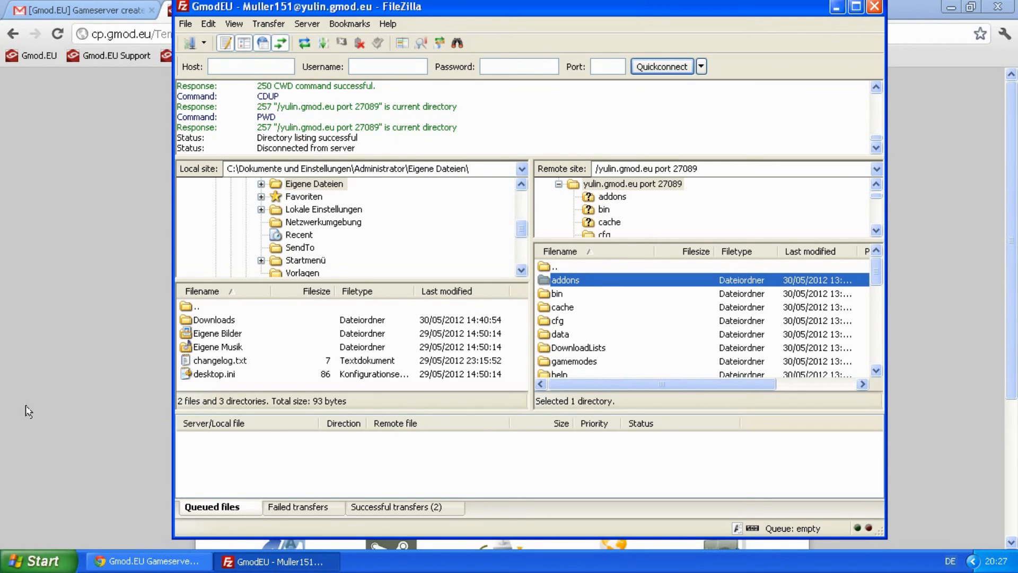